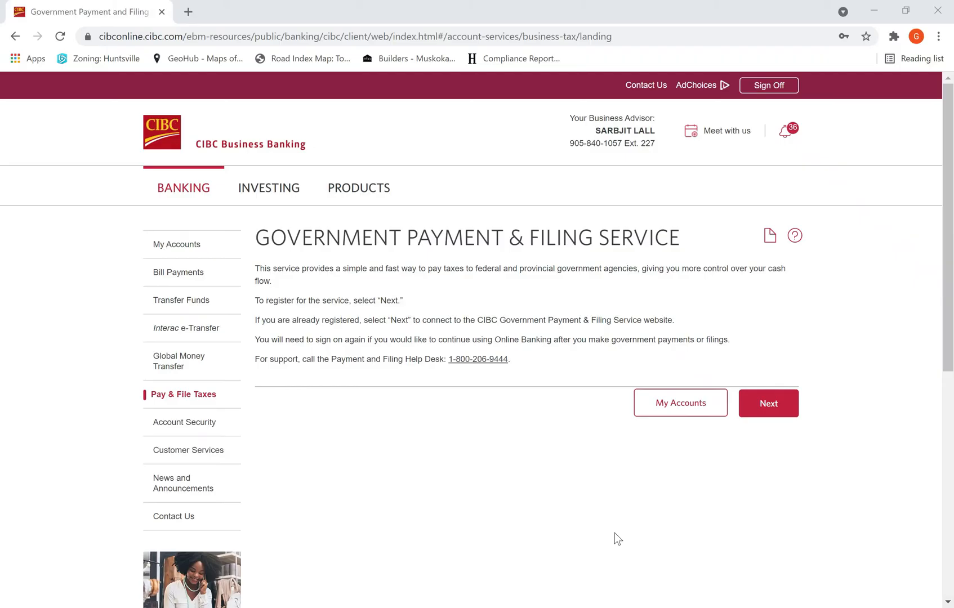
pyautogui.moveTo(139, 488)
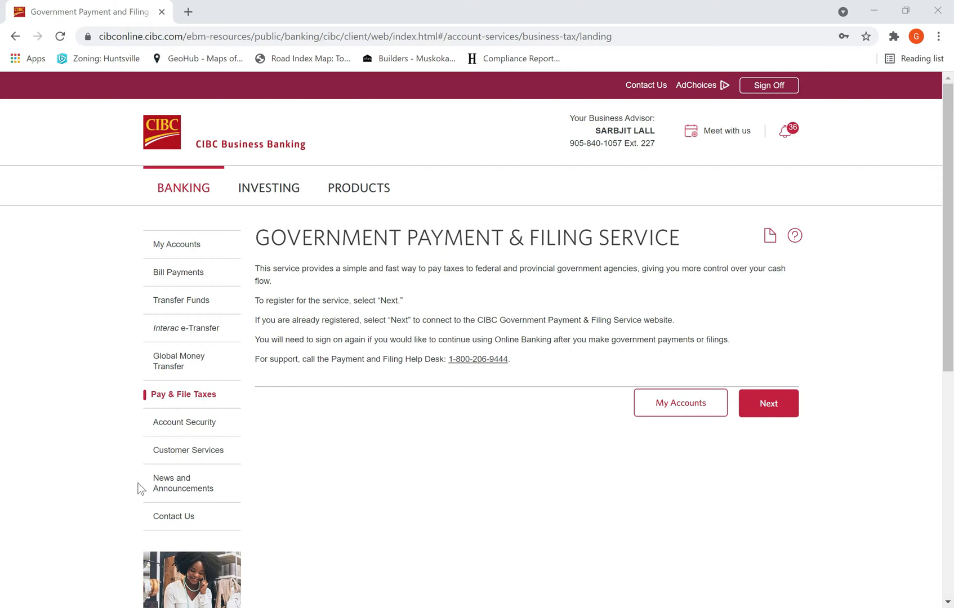
pyautogui.moveTo(243, 330)
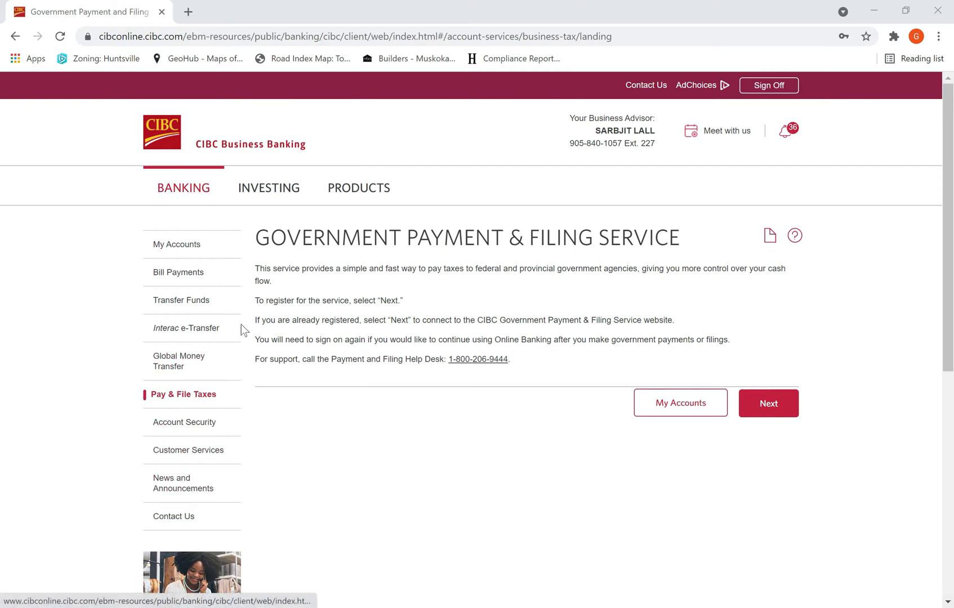
pyautogui.moveTo(58, 69)
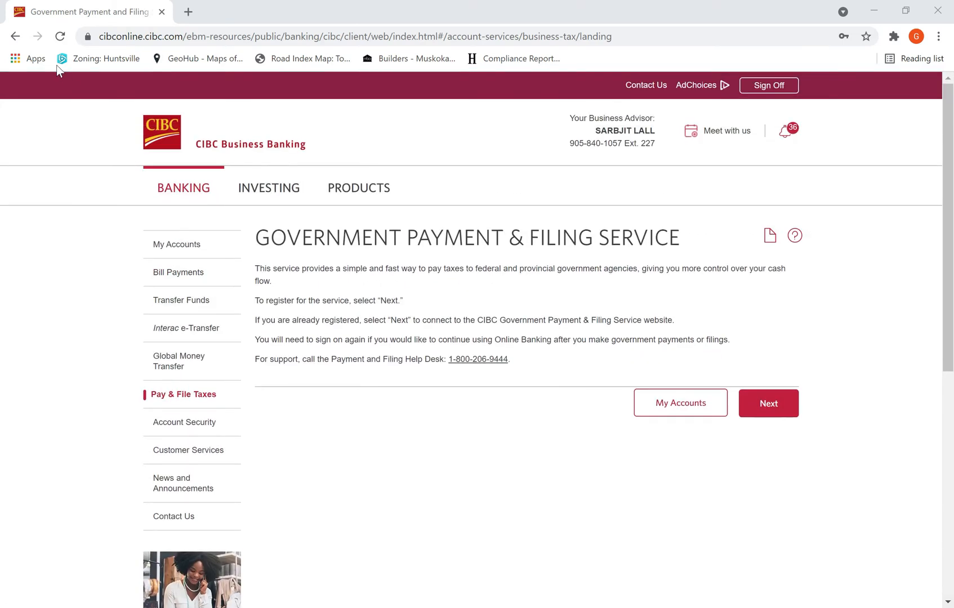
# Return to My Accounts, then go to Pay & File Taxes from the left menu
pyautogui.click(679, 403)
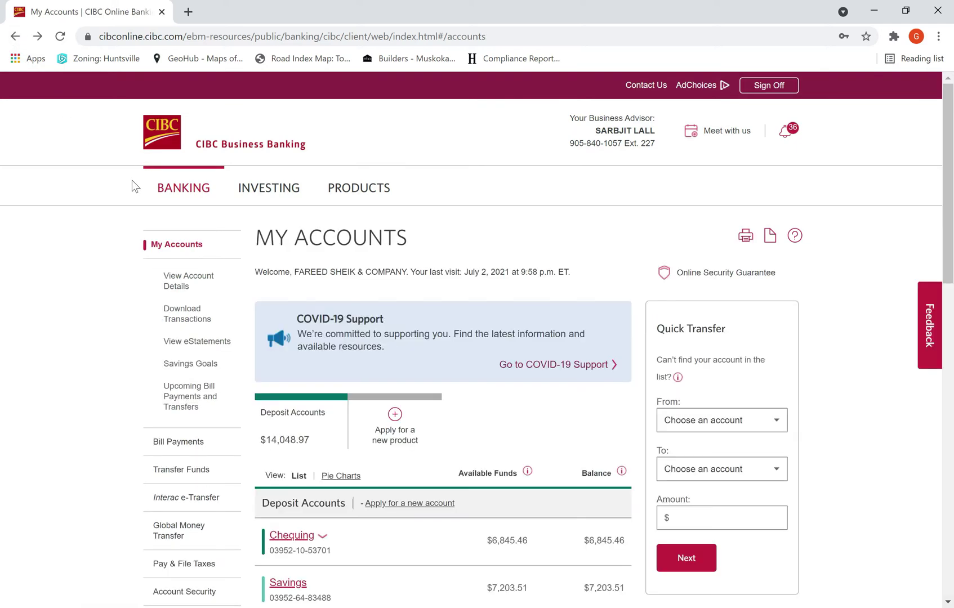
pyautogui.moveTo(242, 300)
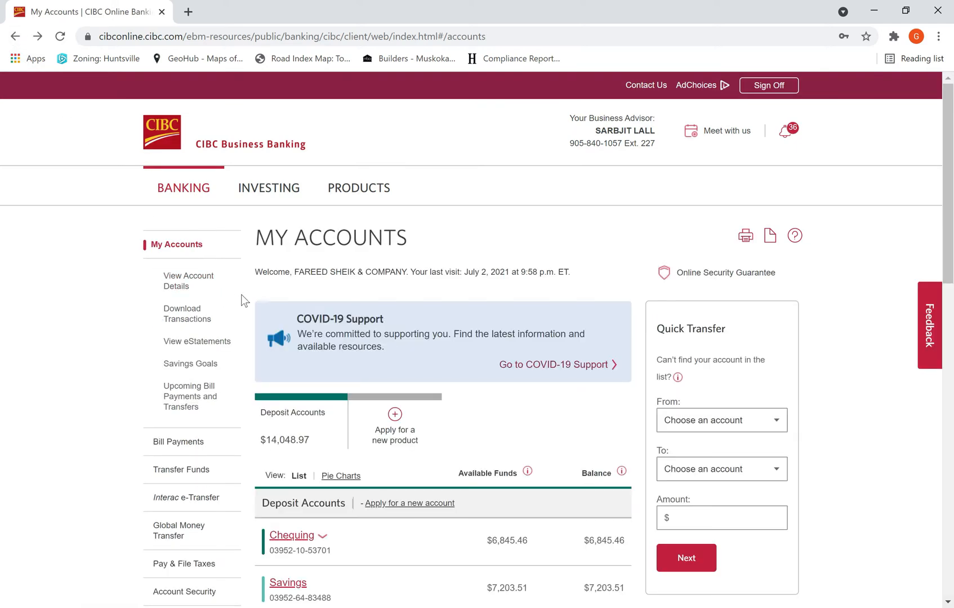
pyautogui.moveTo(229, 141)
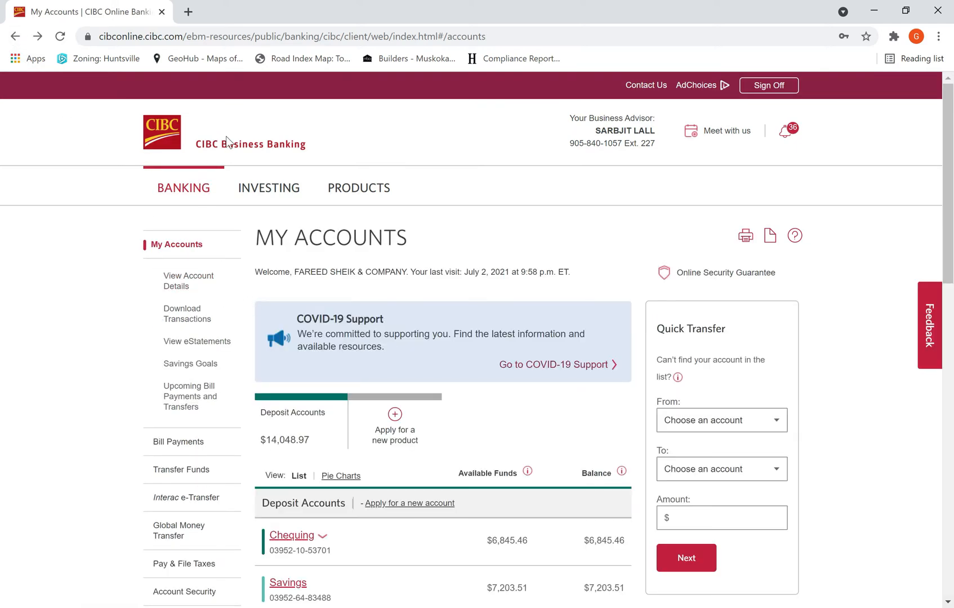
pyautogui.moveTo(263, 156)
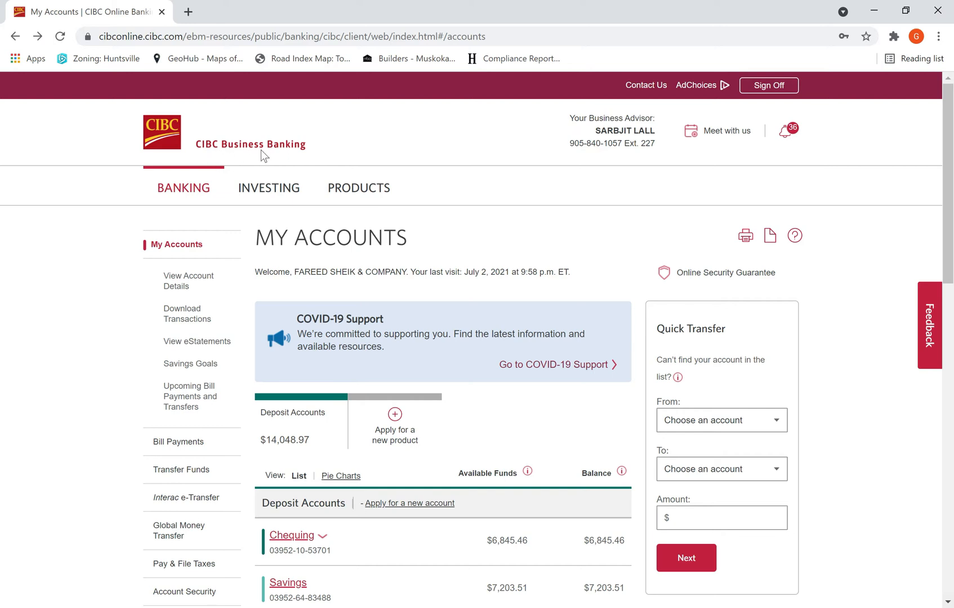
pyautogui.moveTo(188, 166)
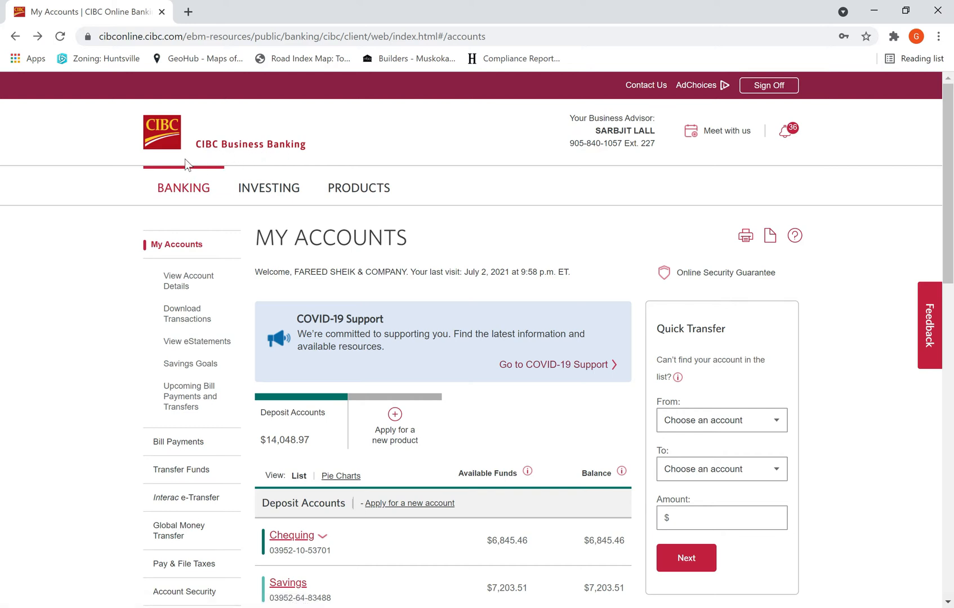
pyautogui.moveTo(282, 161)
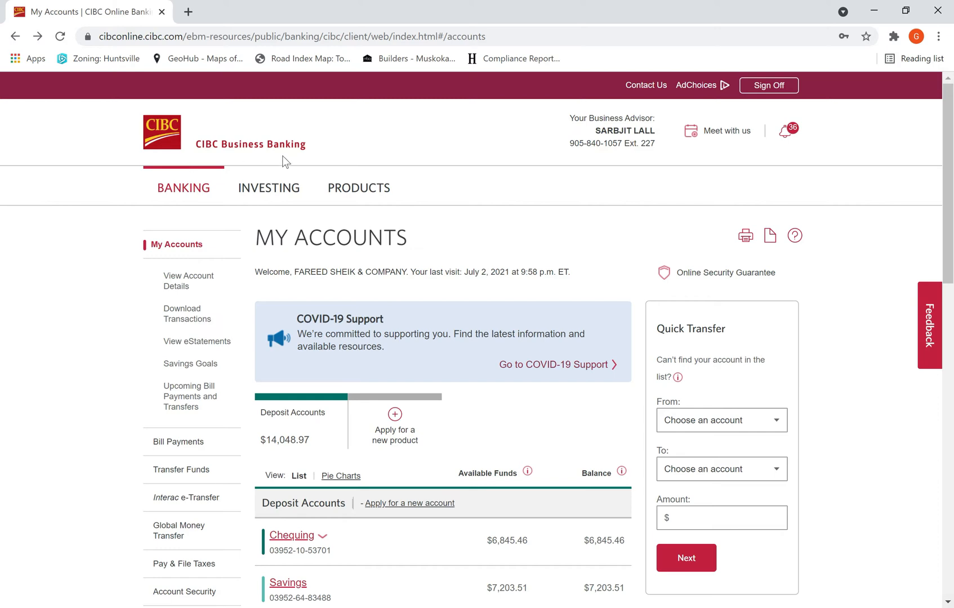
pyautogui.scroll(-3)
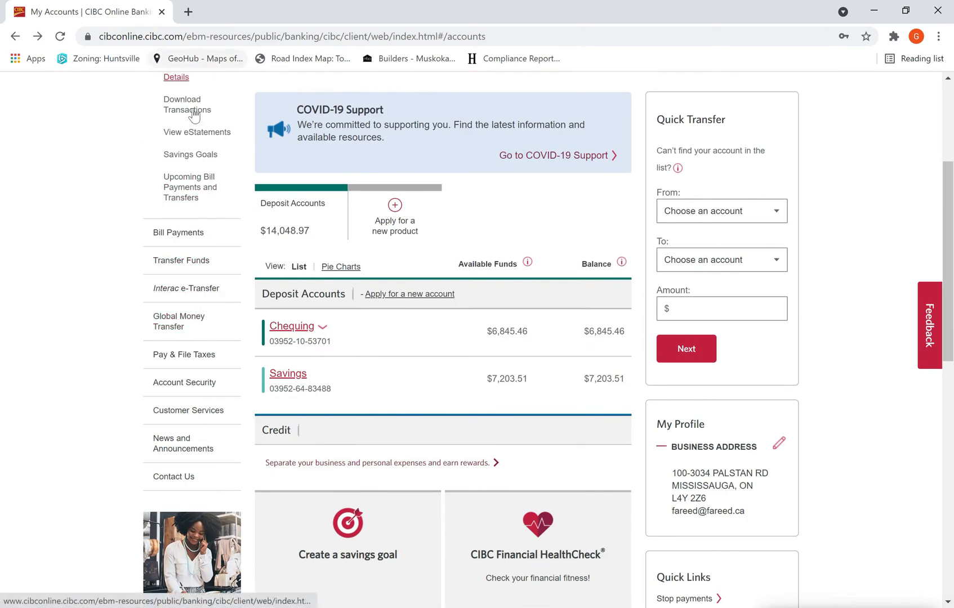
pyautogui.moveTo(193, 369)
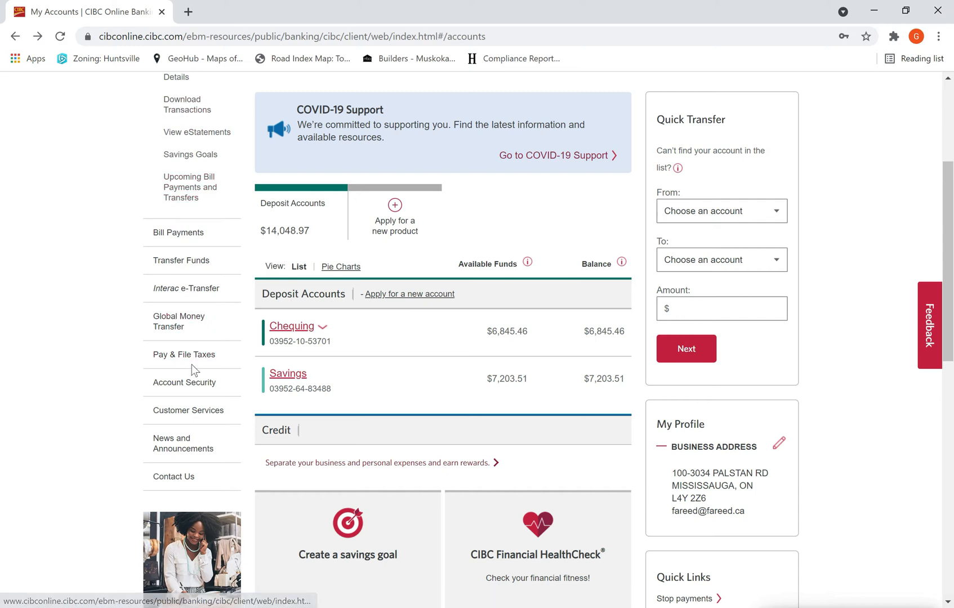
pyautogui.moveTo(177, 292)
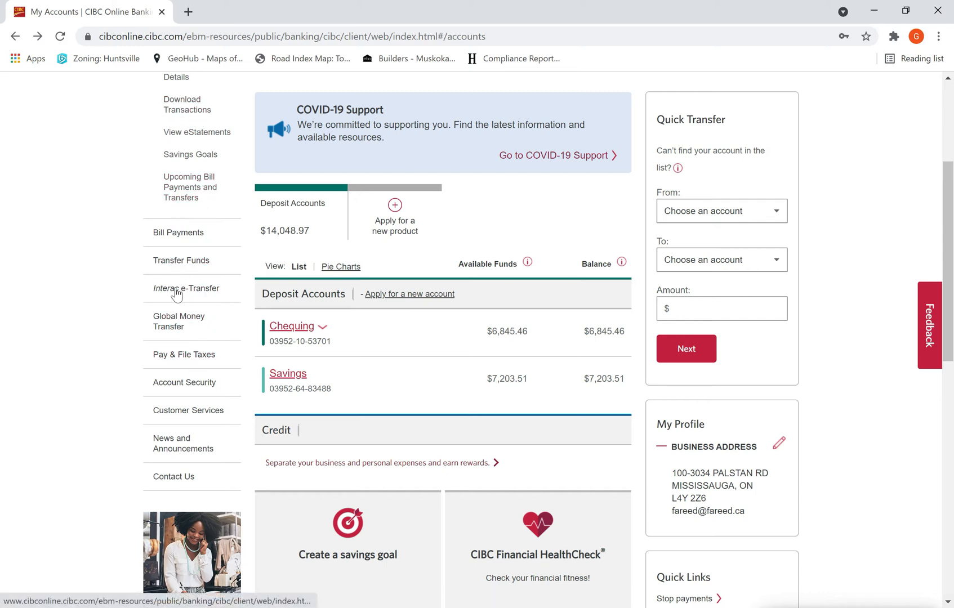
pyautogui.moveTo(183, 355)
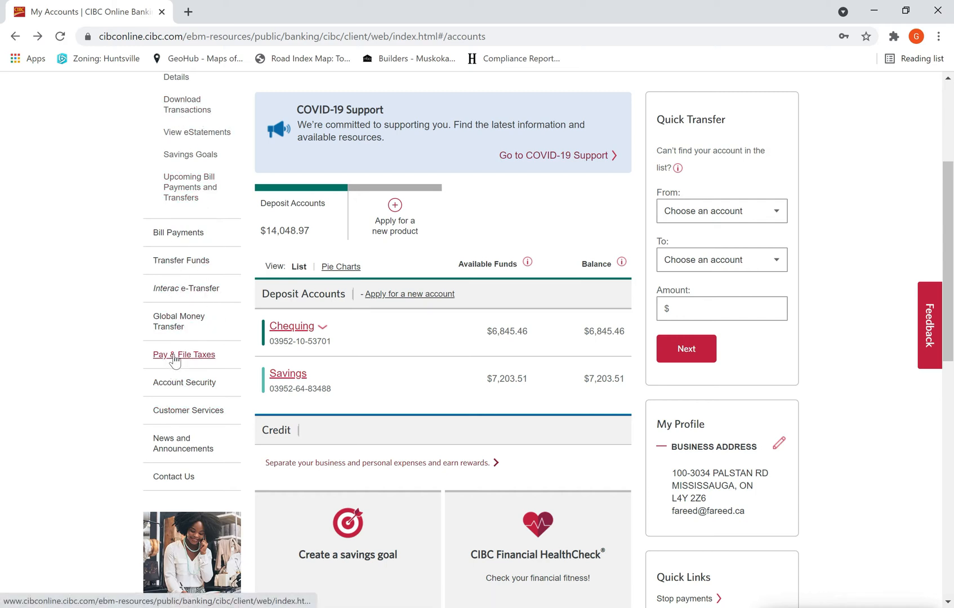
pyautogui.click(183, 355)
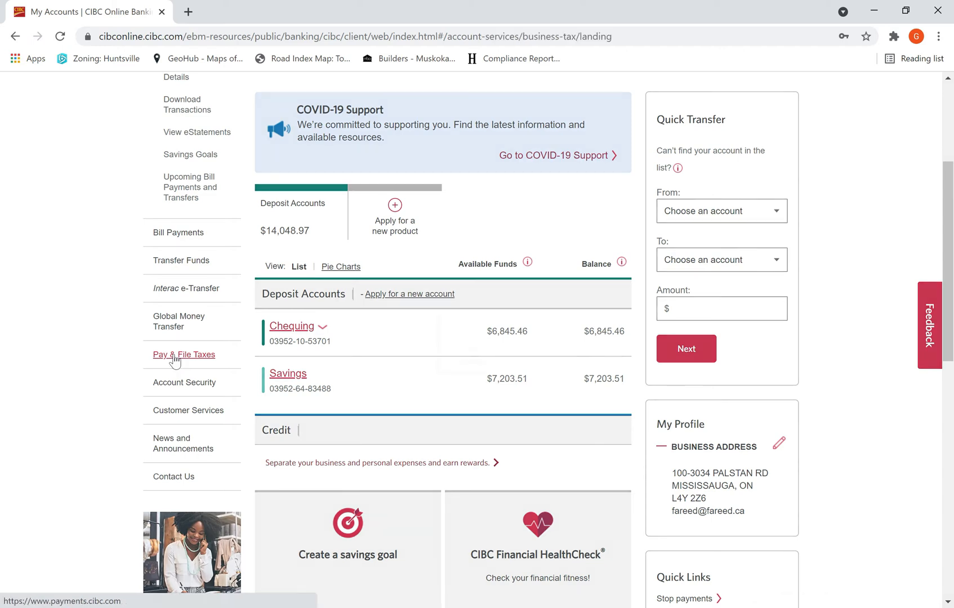
pyautogui.click(183, 354)
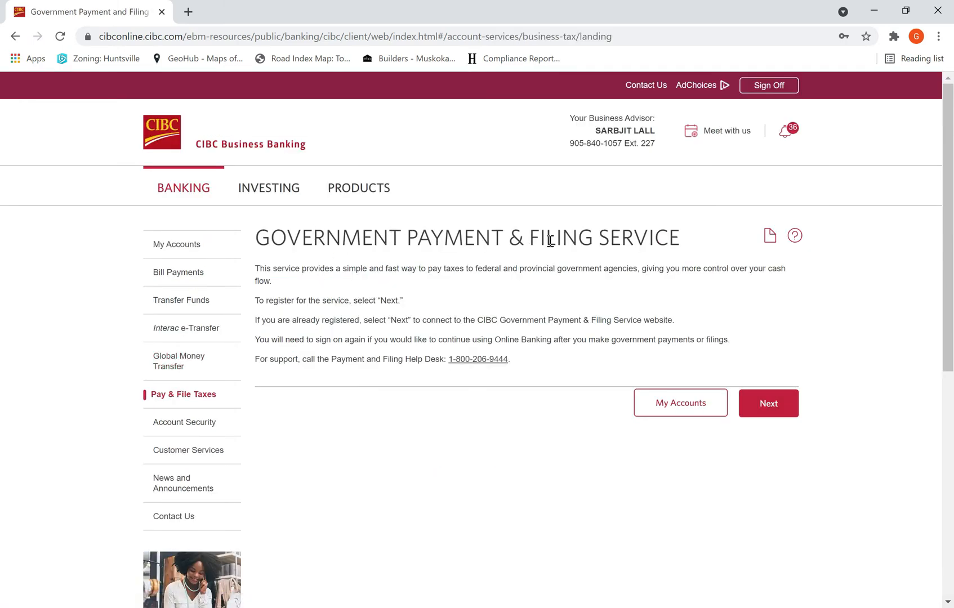
pyautogui.moveTo(379, 266)
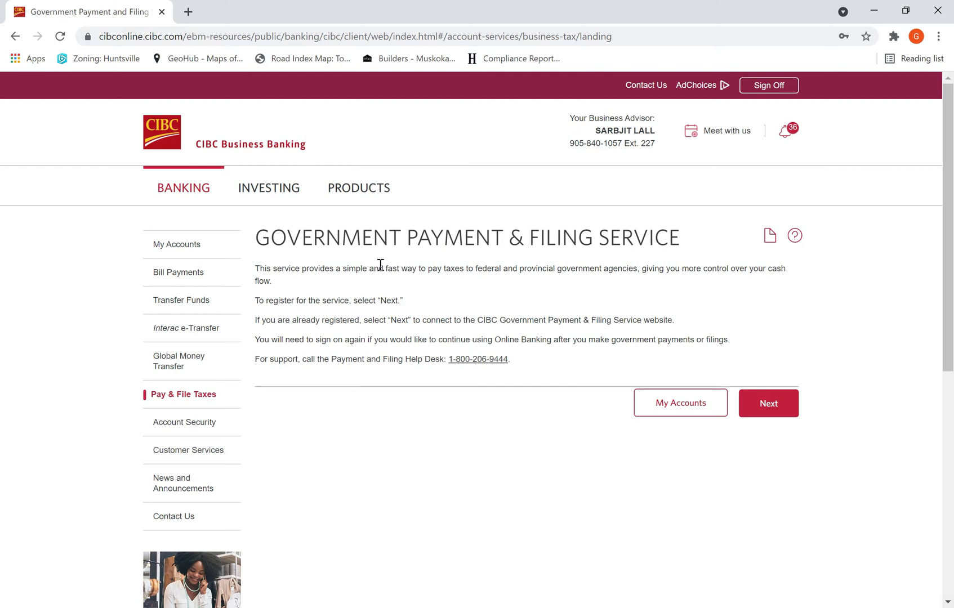
pyautogui.moveTo(674, 340)
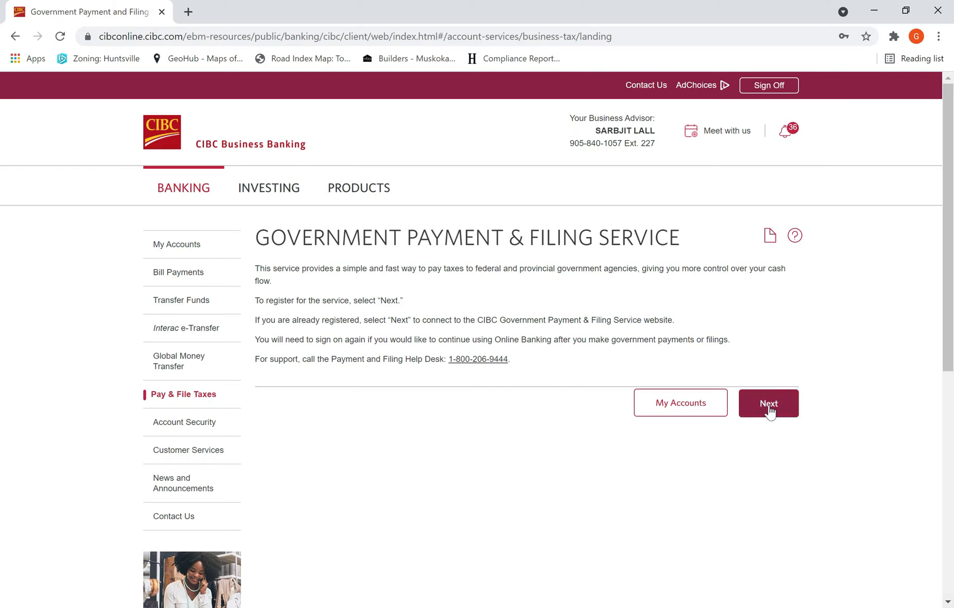
# Enter the payment service, browse the Add payment type list, then cancel back to registered payments
pyautogui.click(767, 403)
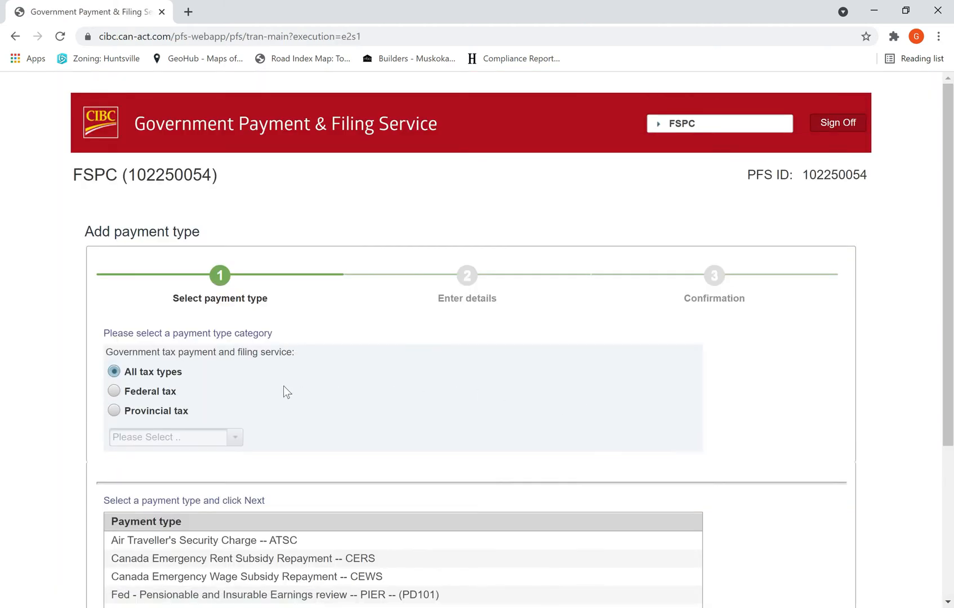
pyautogui.scroll(-3)
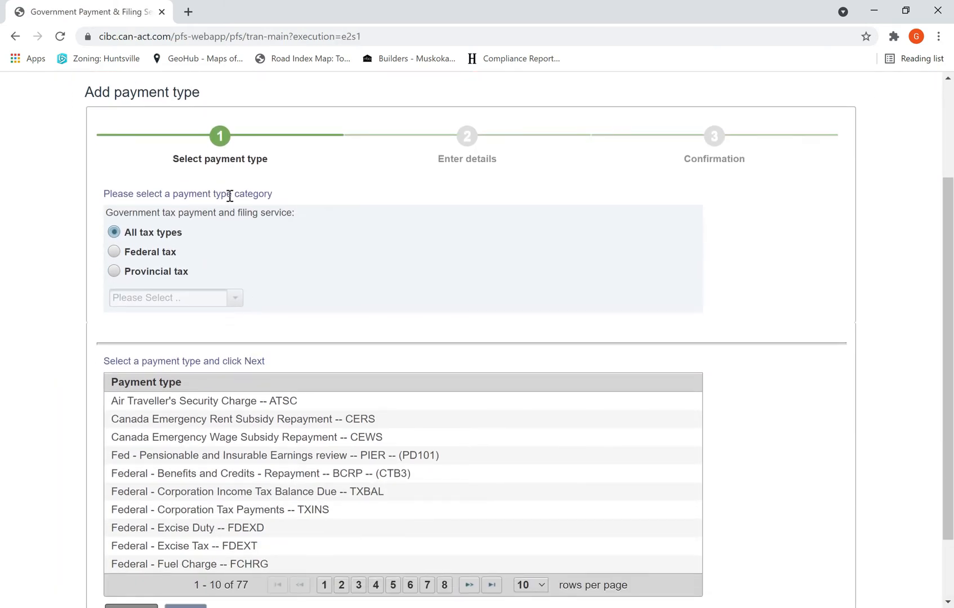
pyautogui.moveTo(103, 493)
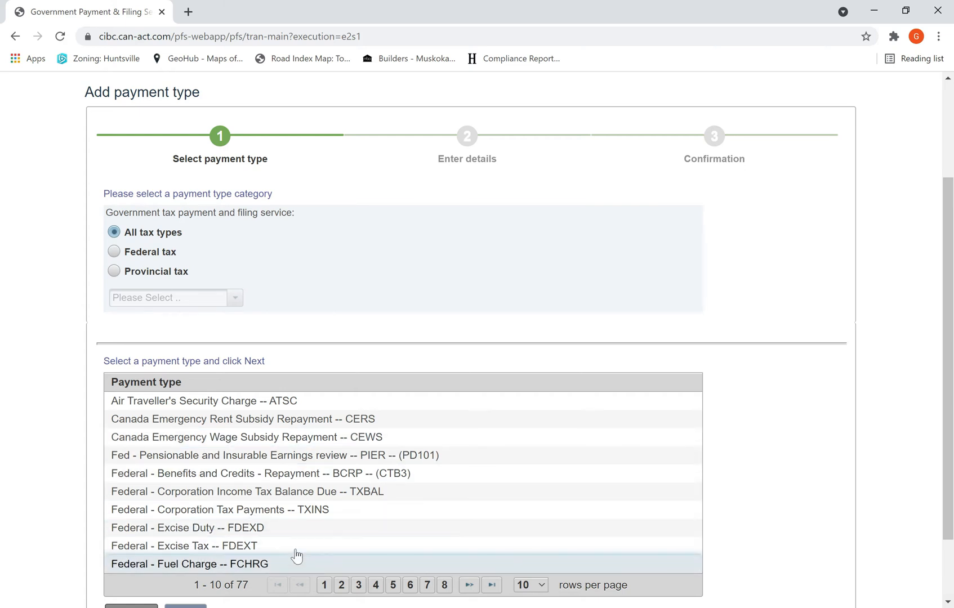
pyautogui.moveTo(260, 436)
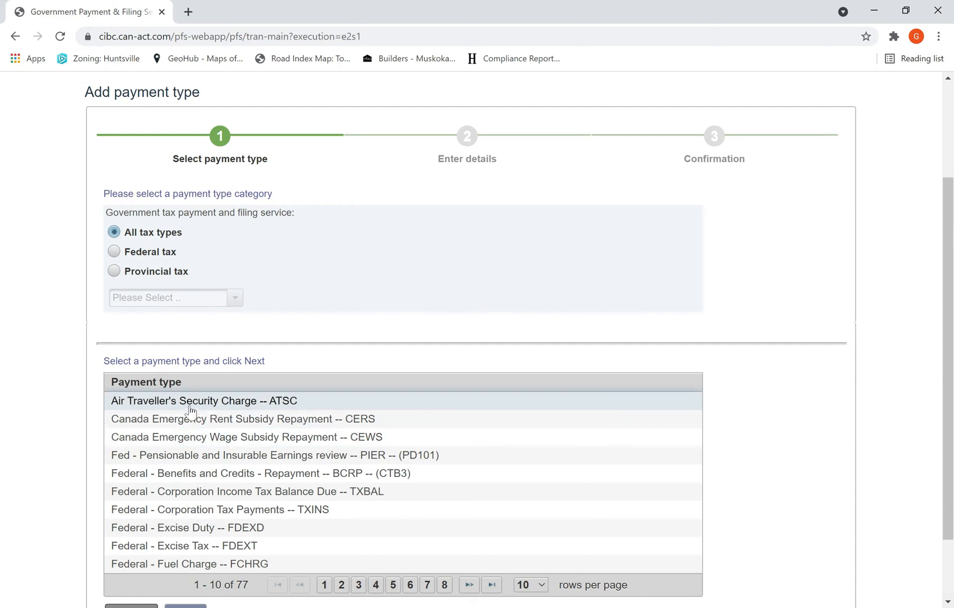
pyautogui.scroll(-3)
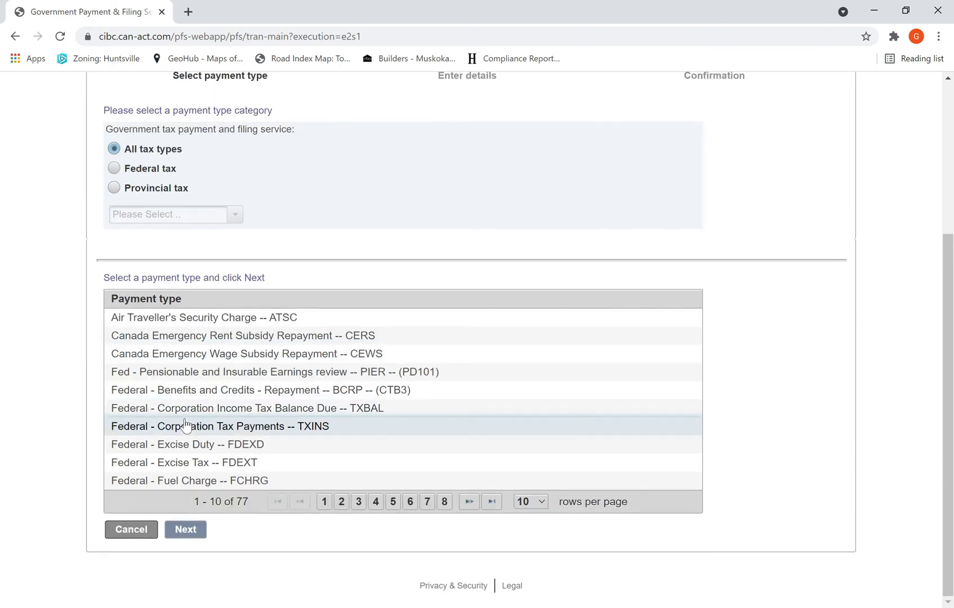
pyautogui.click(130, 530)
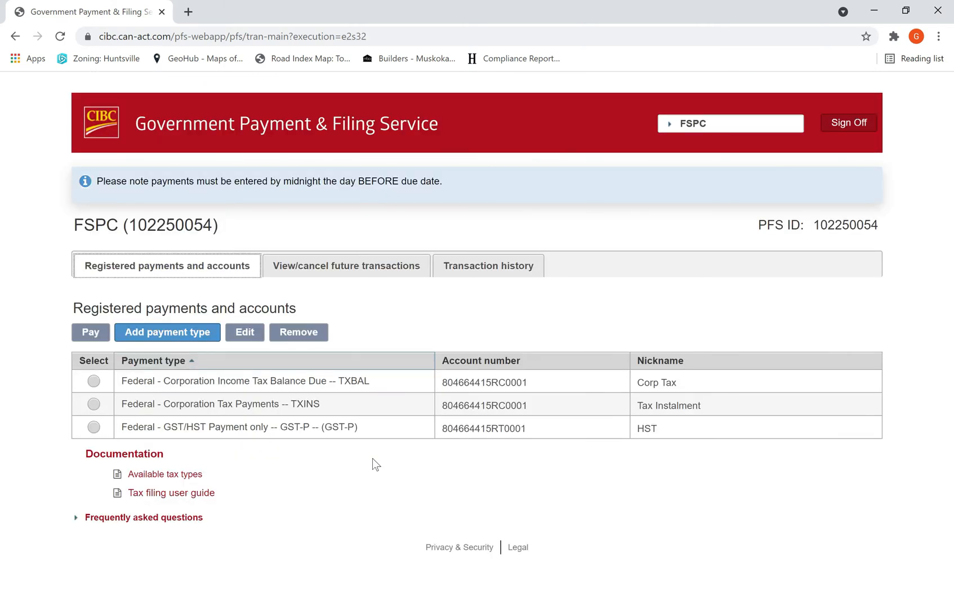
pyautogui.moveTo(324, 439)
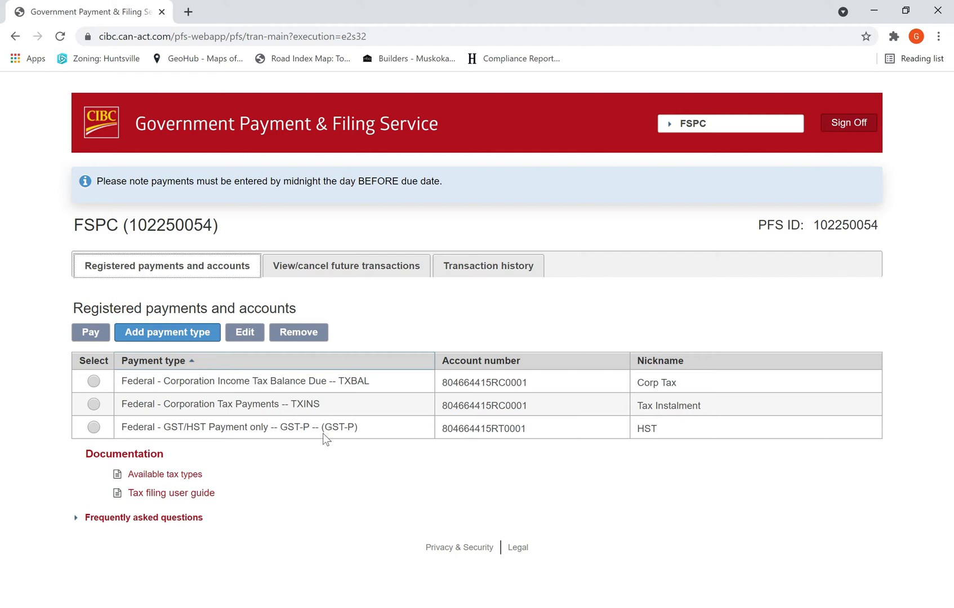
pyautogui.moveTo(167, 332)
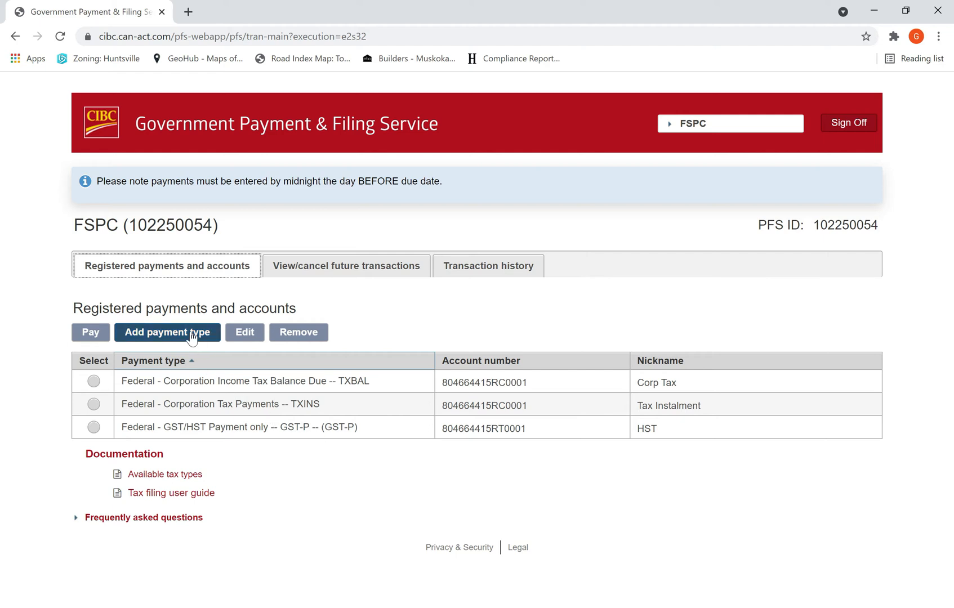
# Add a new payment type: Federal Payroll Deductions - Regular/Quarterly (PD7A), on page three
pyautogui.click(167, 332)
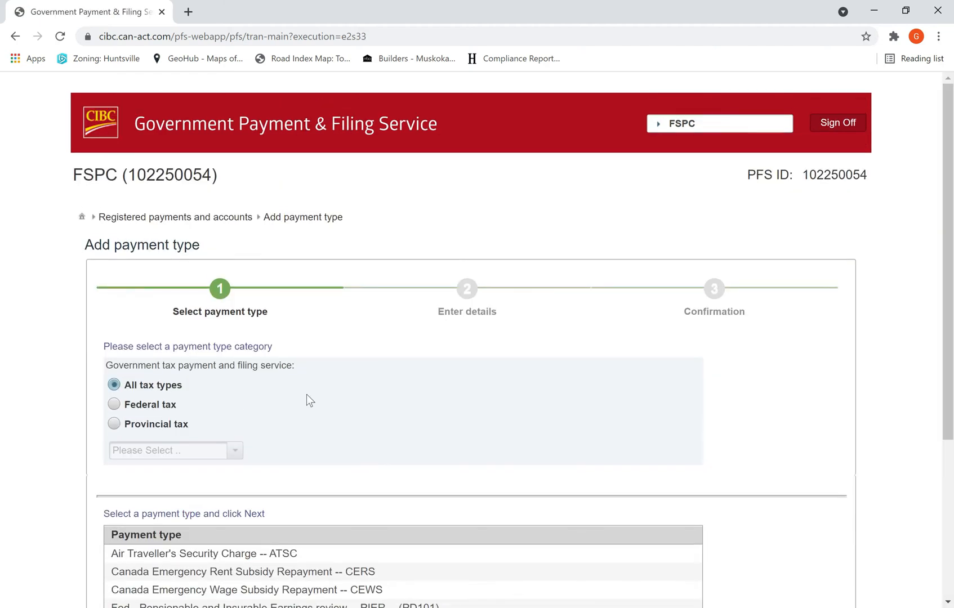
pyautogui.scroll(-3)
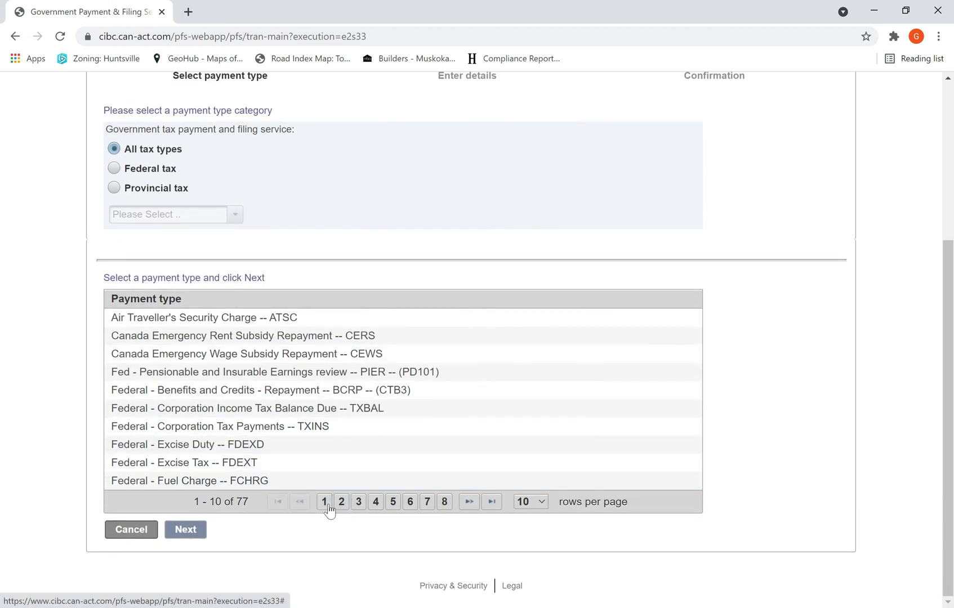
pyautogui.moveTo(358, 501)
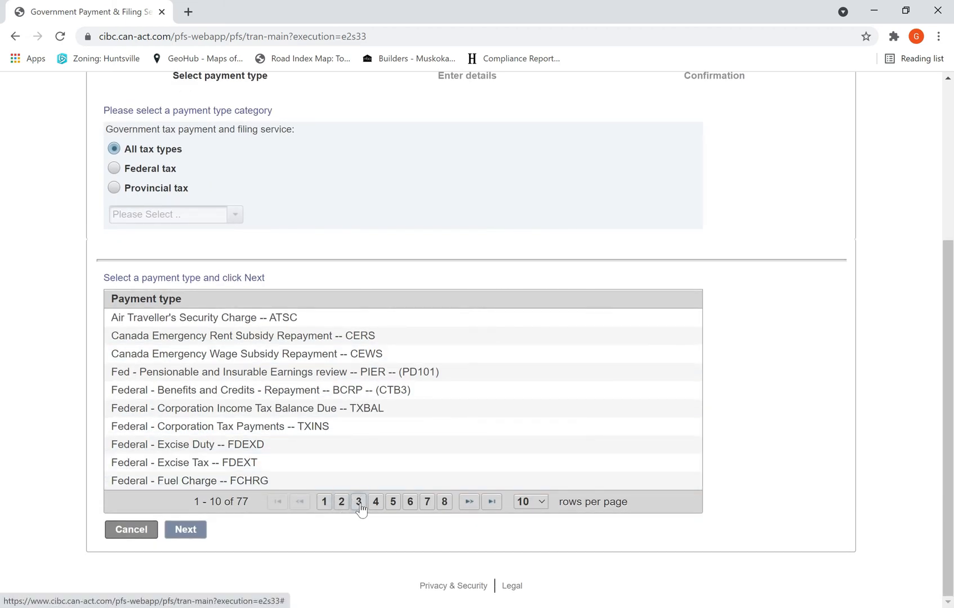
pyautogui.click(358, 502)
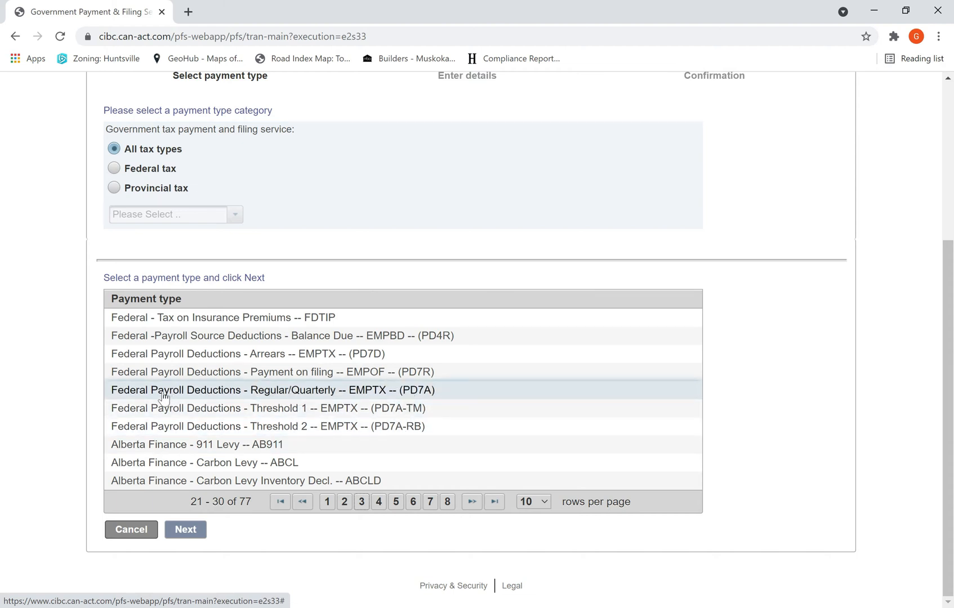
pyautogui.moveTo(377, 394)
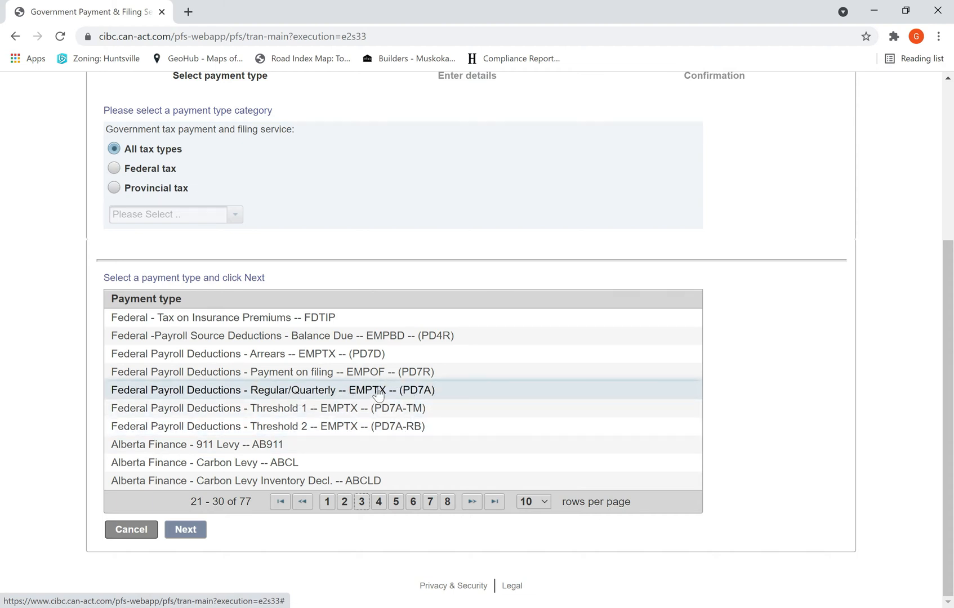
pyautogui.click(272, 391)
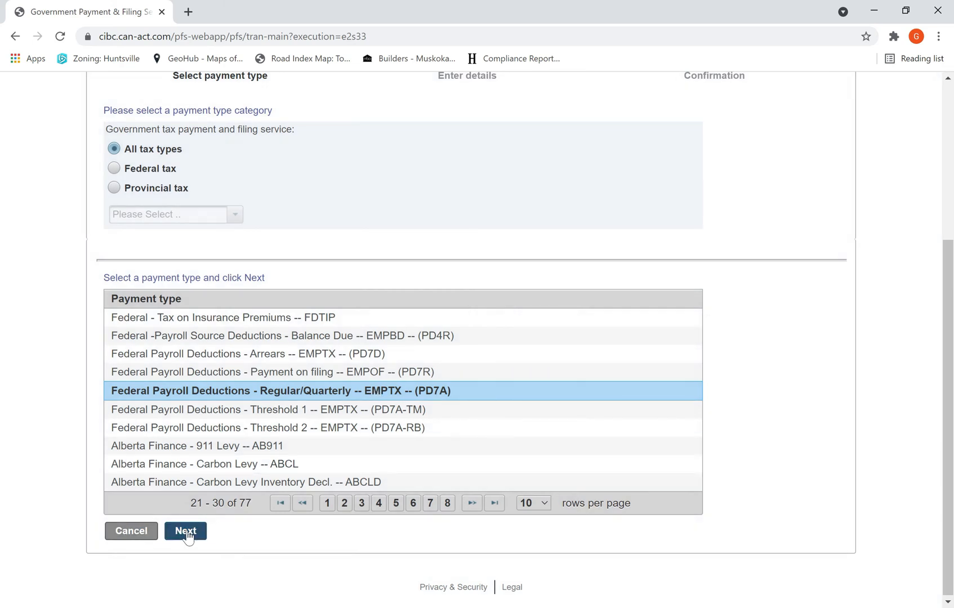
pyautogui.click(185, 530)
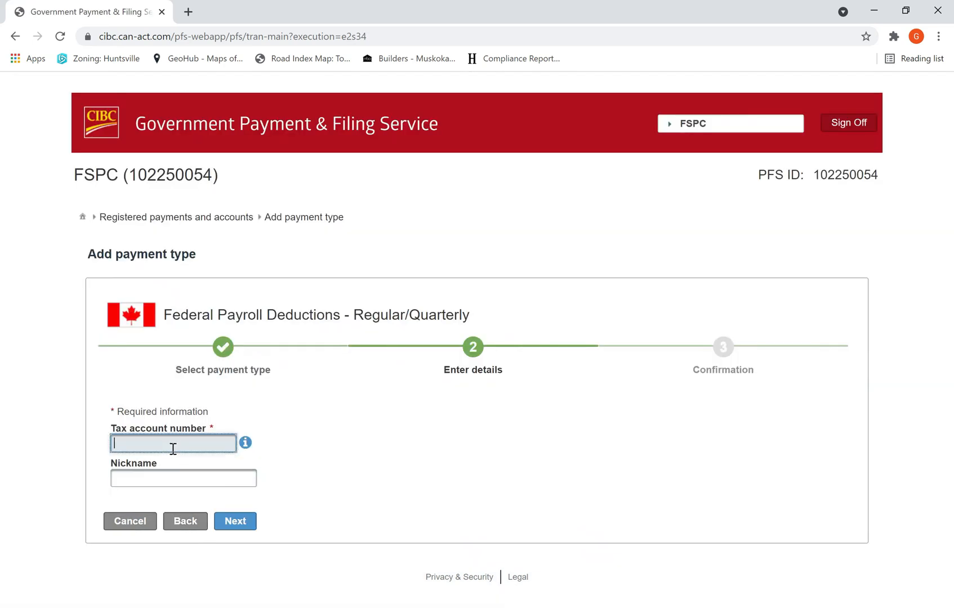
pyautogui.write('80')
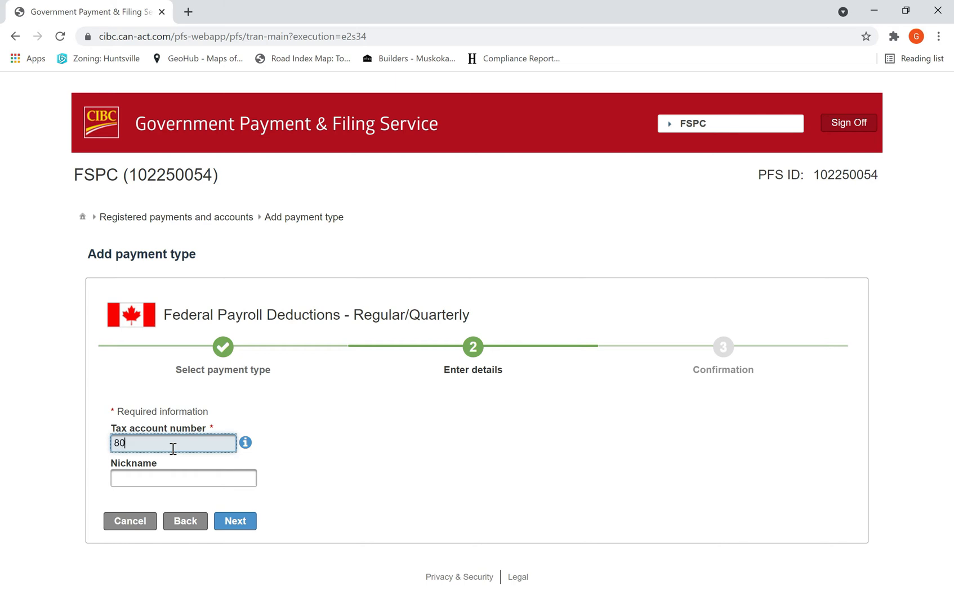
pyautogui.write('4664415')
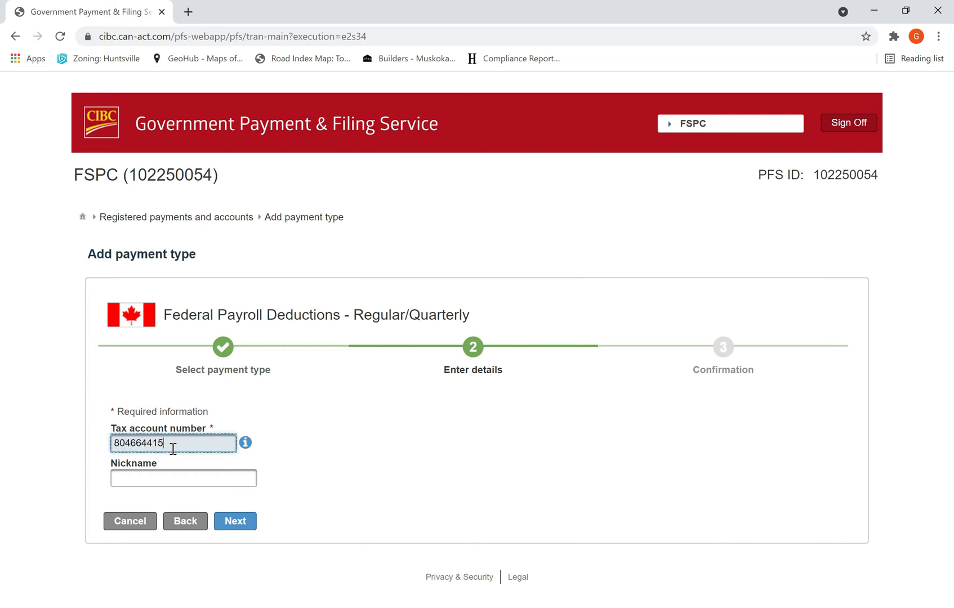
pyautogui.write('RP00')
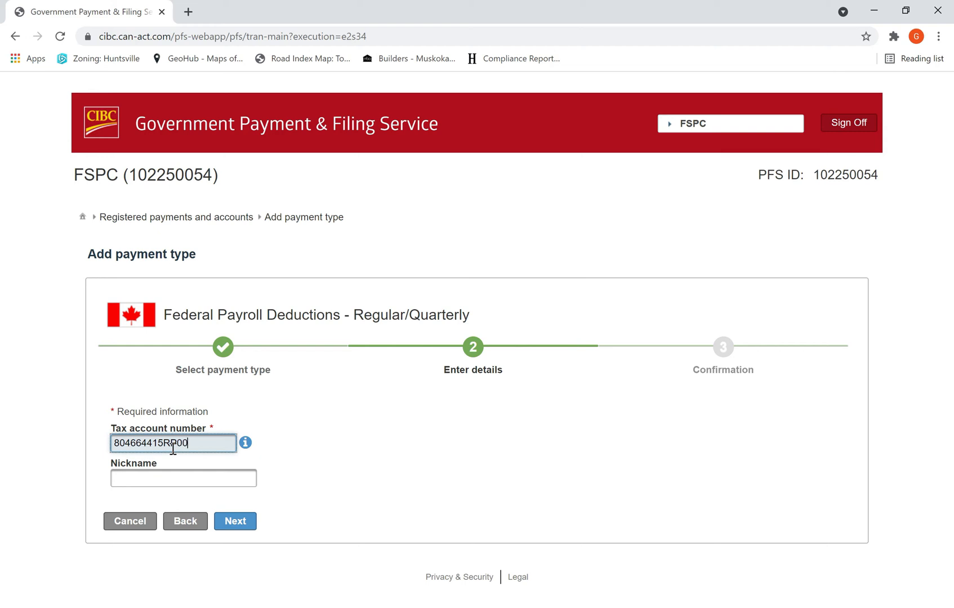
pyautogui.click(183, 478)
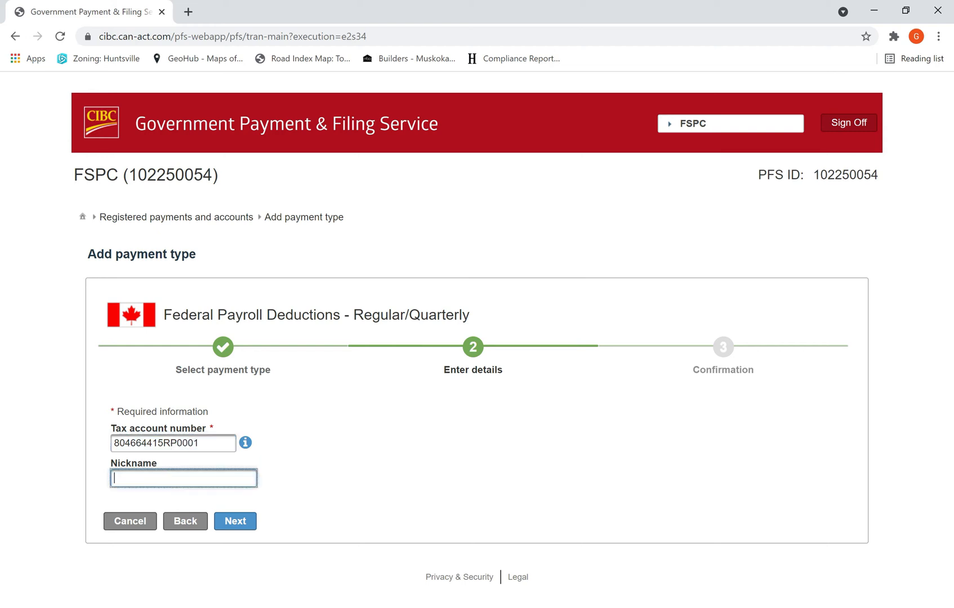
pyautogui.write('Pay')
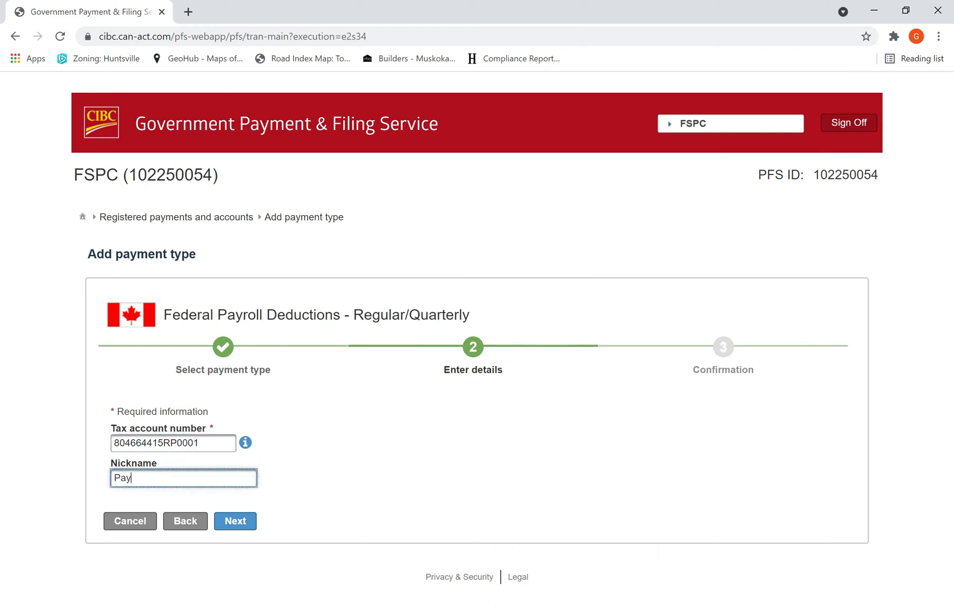
pyautogui.write('roll')
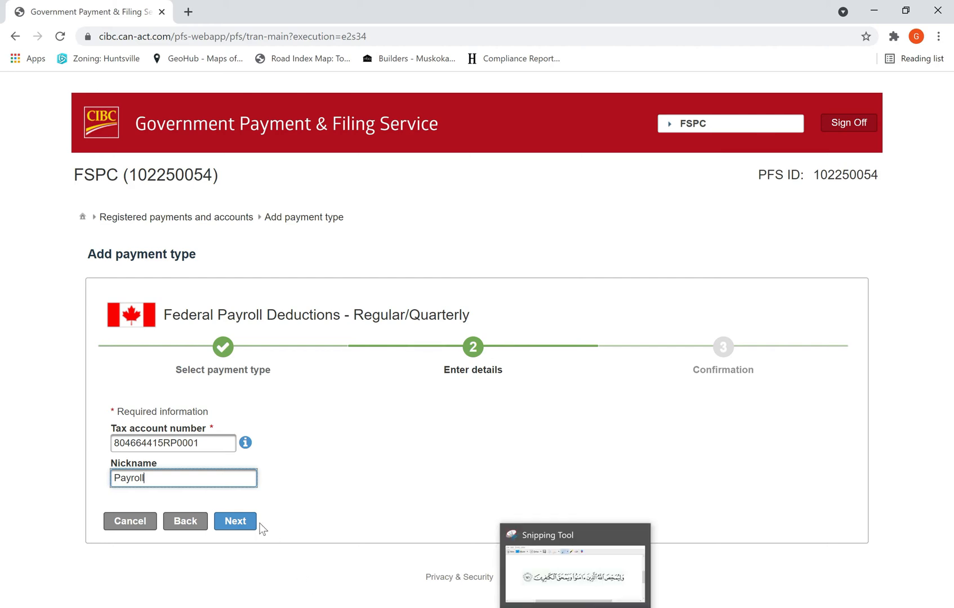
# Save the Payroll account, then select it and start a payment
pyautogui.click(235, 521)
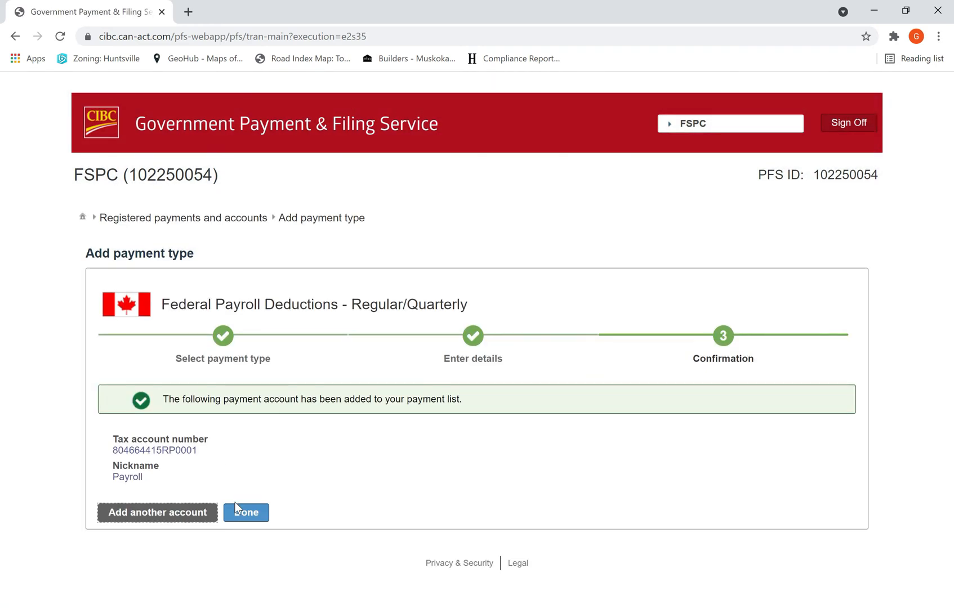
pyautogui.click(245, 512)
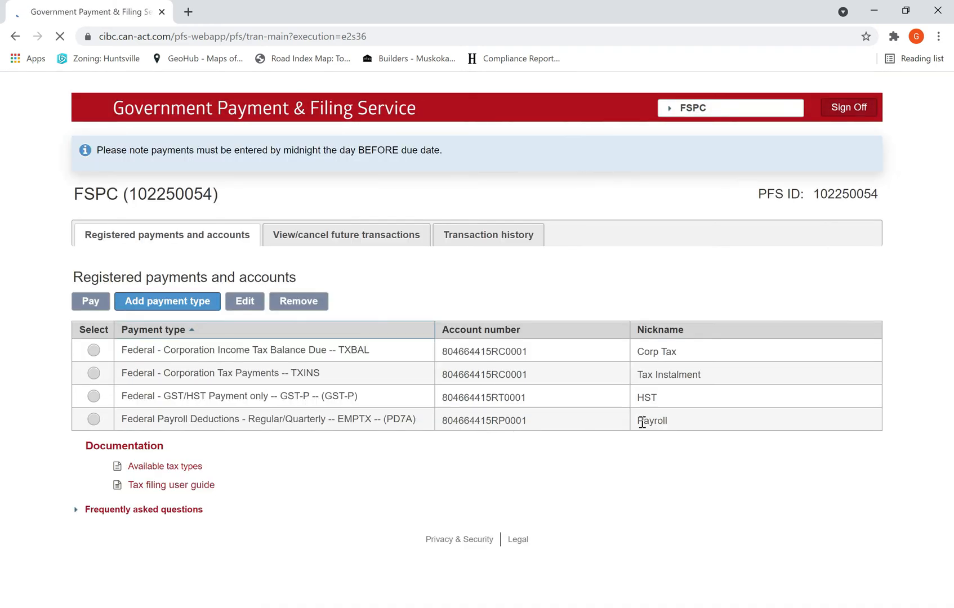
pyautogui.click(93, 420)
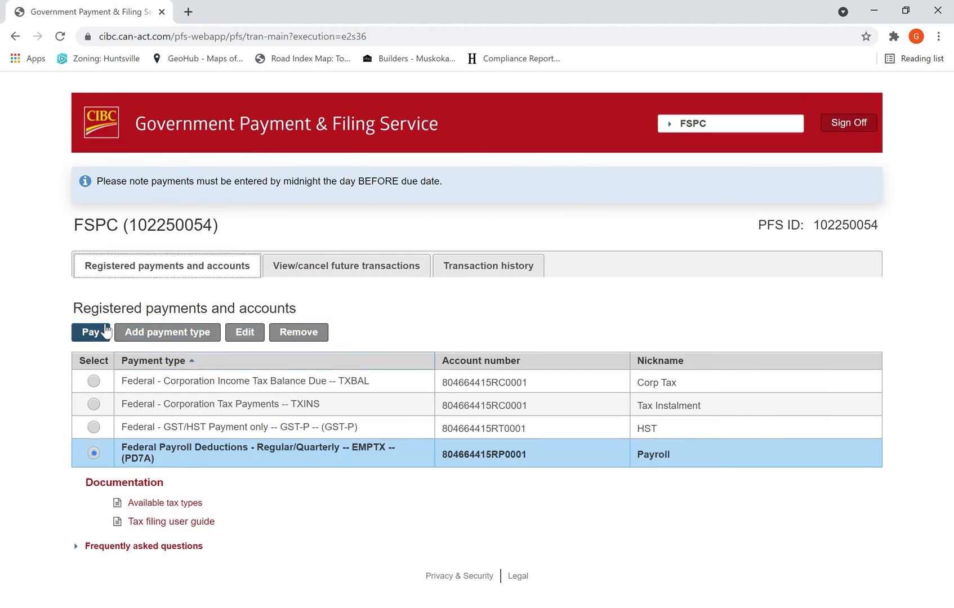
pyautogui.click(92, 332)
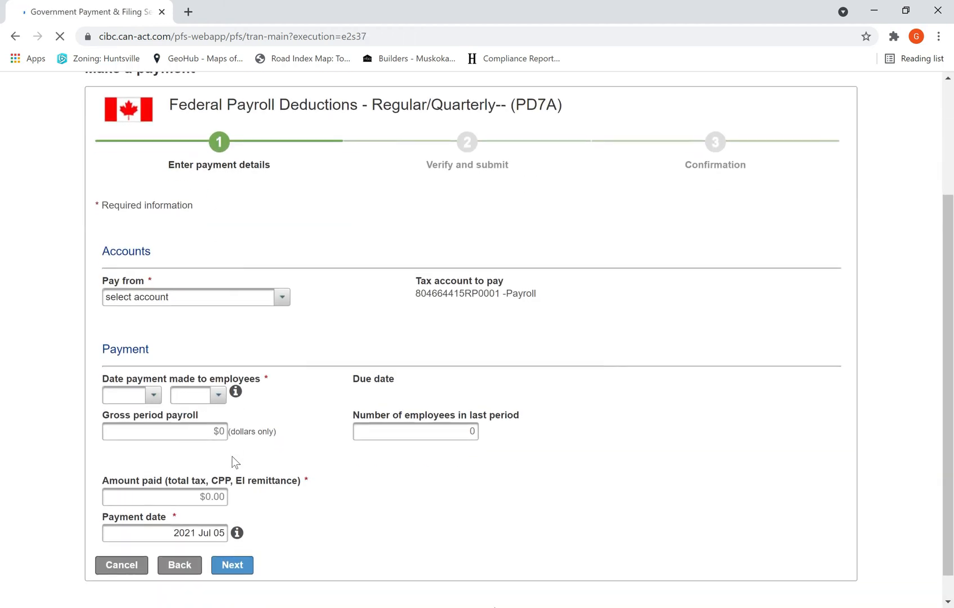
# Pay from the chequing account with employee payment date June 2021
pyautogui.scroll(-3)
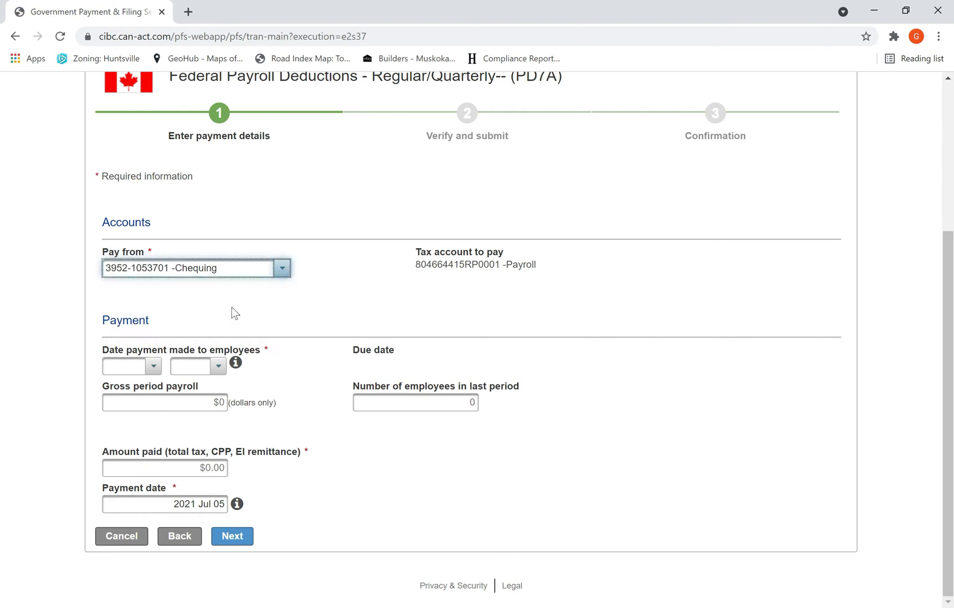
pyautogui.moveTo(248, 402)
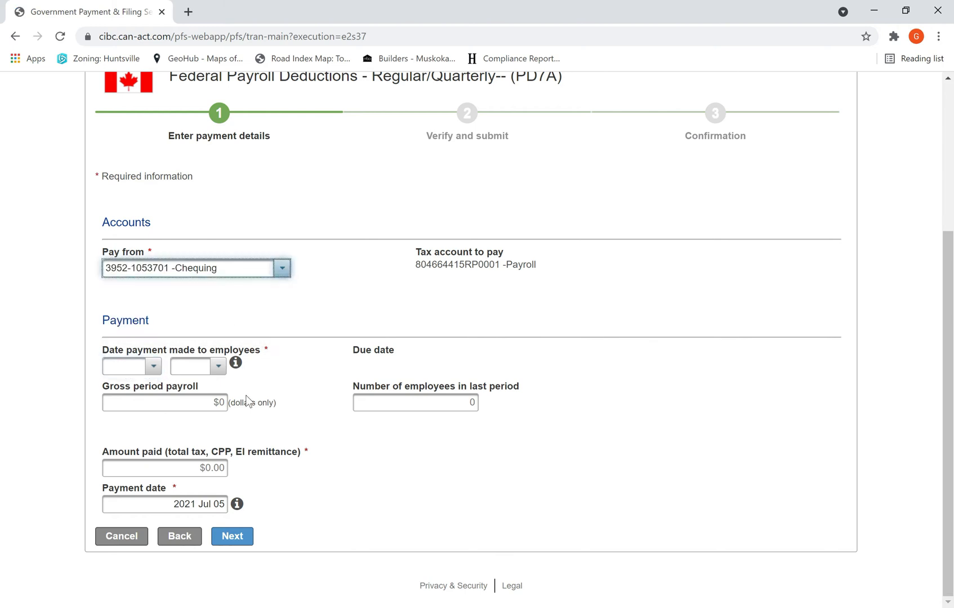
pyautogui.click(154, 365)
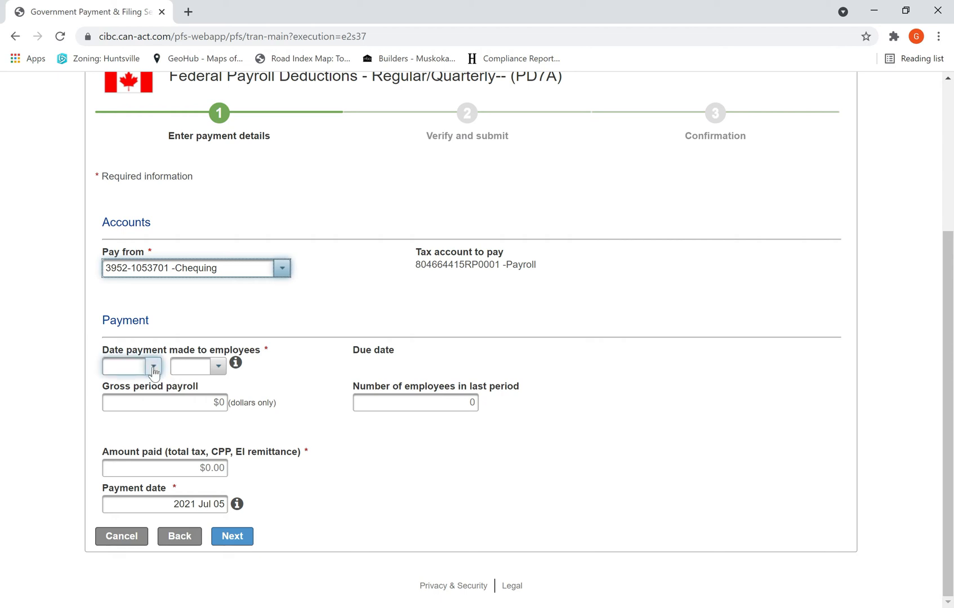
pyautogui.click(152, 365)
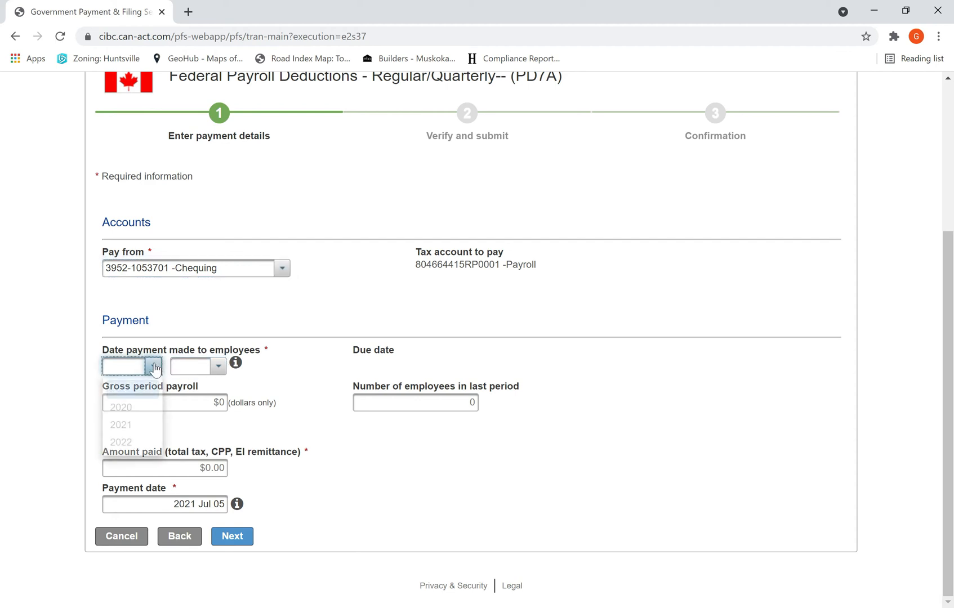
pyautogui.click(120, 425)
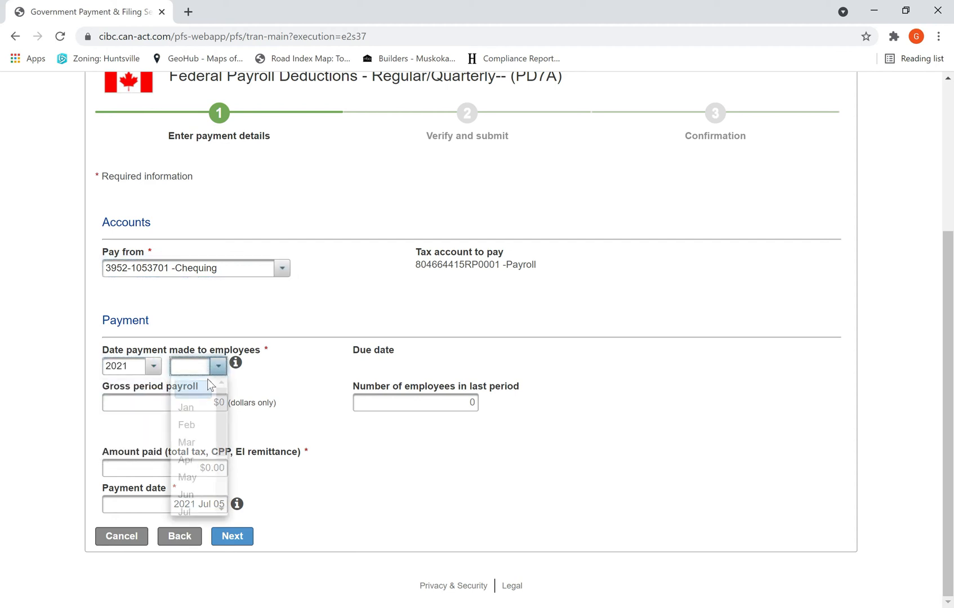
pyautogui.click(185, 493)
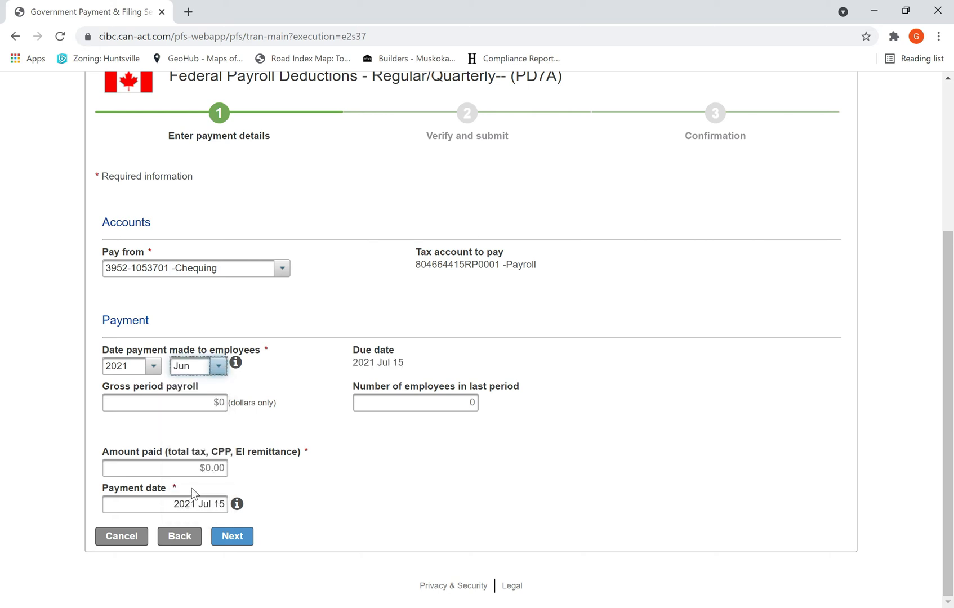
# Enter gross payroll $40,000, 10 employees, amount paid $7,643.00, and proceed to verify
pyautogui.click(165, 402)
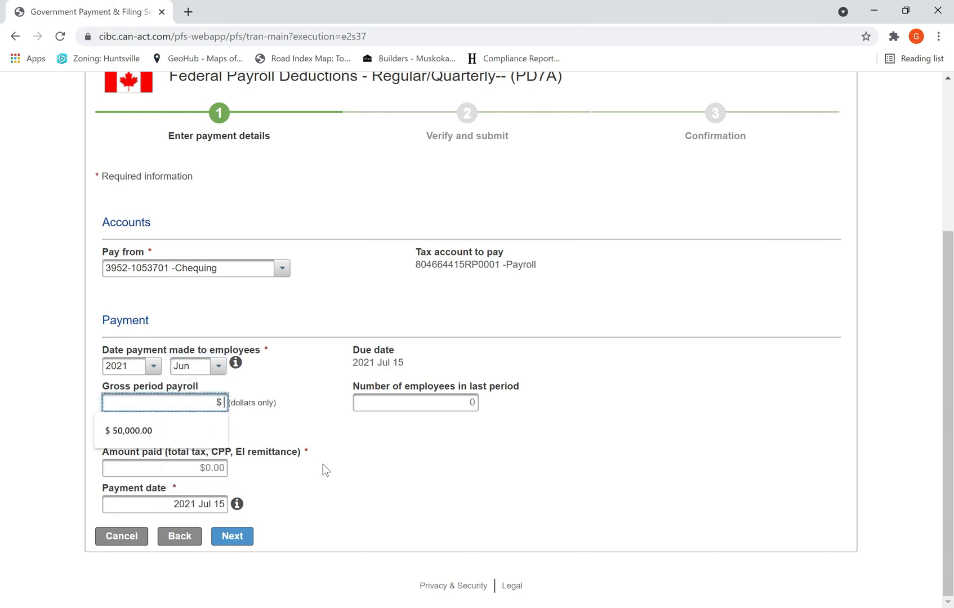
pyautogui.moveTo(346, 497)
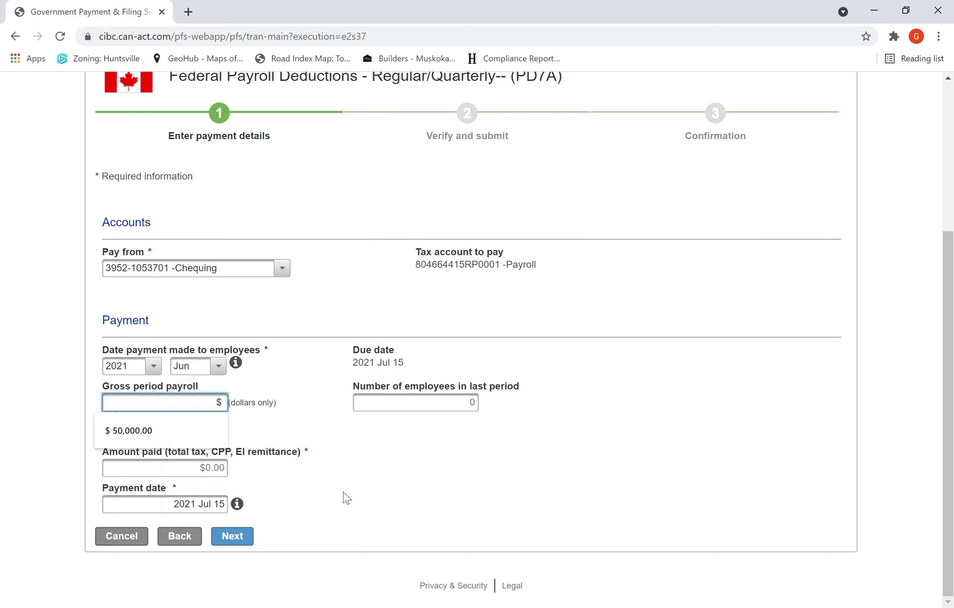
pyautogui.write('4')
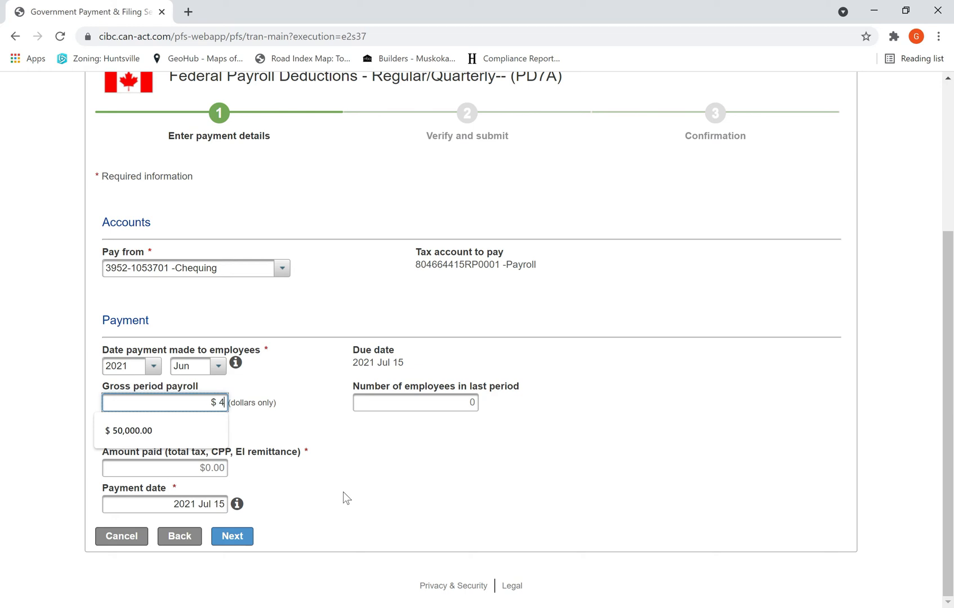
pyautogui.write('0,000.00')
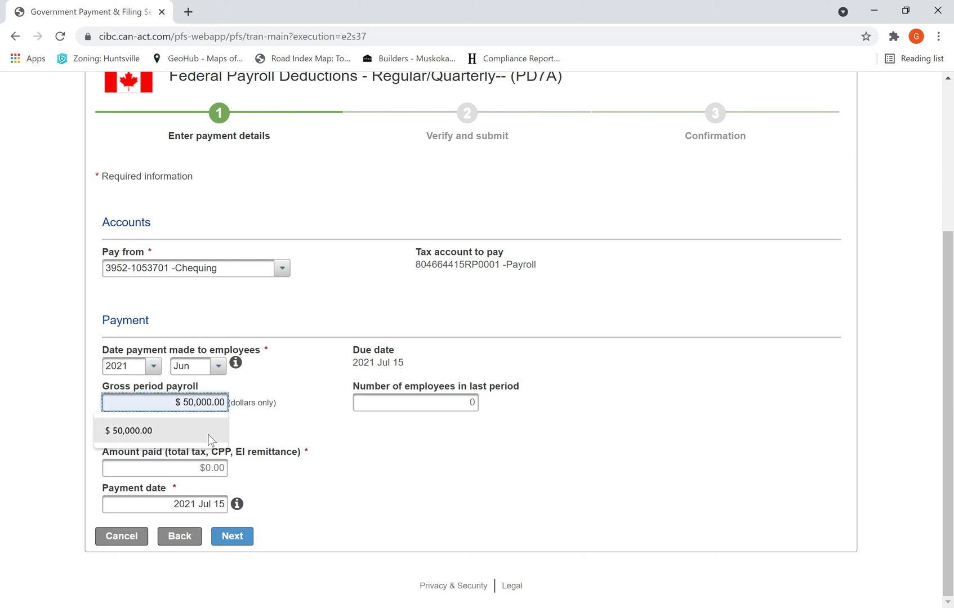
pyautogui.click(416, 402)
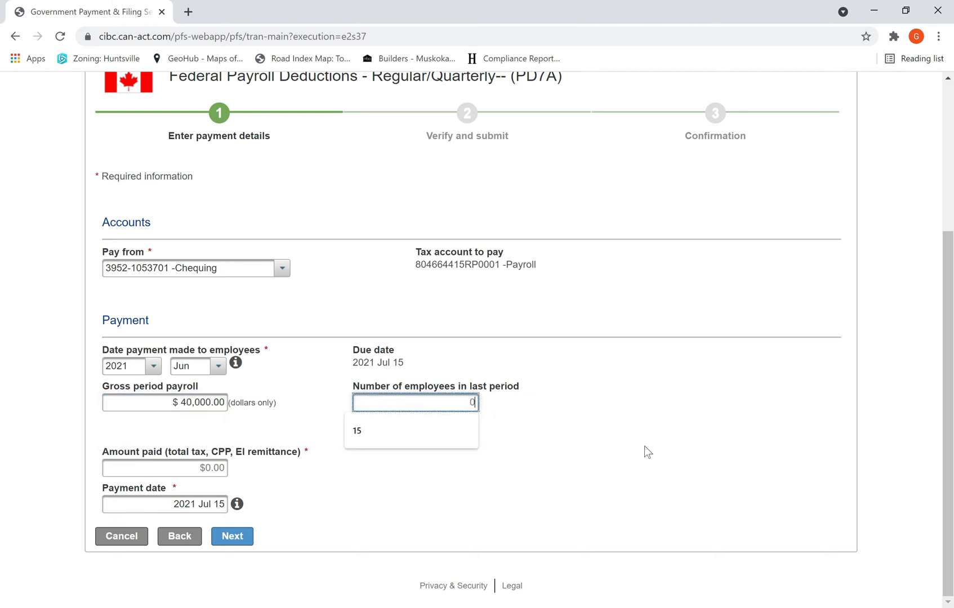
pyautogui.write('10')
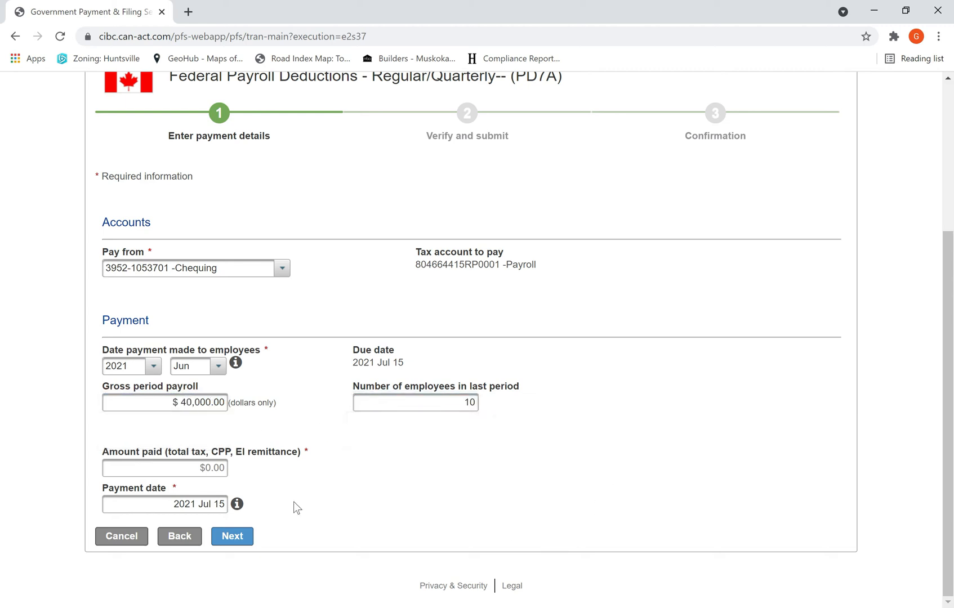
pyautogui.click(164, 468)
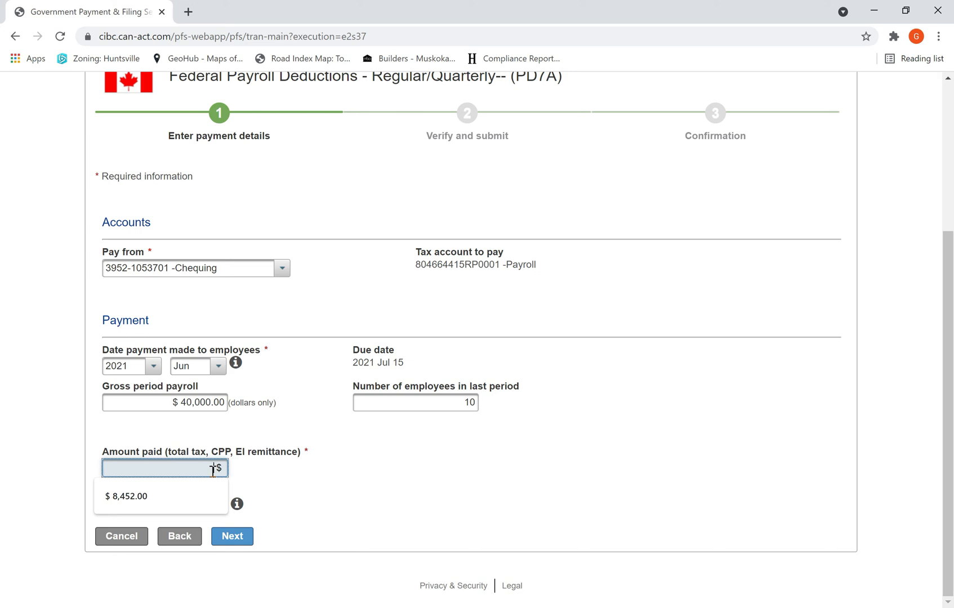
pyautogui.write('7,643.00')
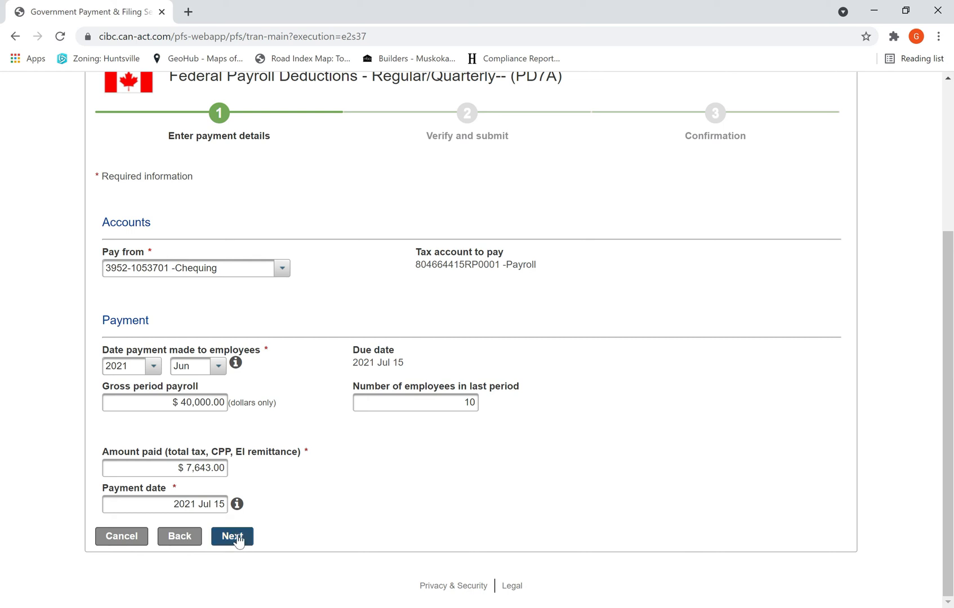
pyautogui.click(232, 535)
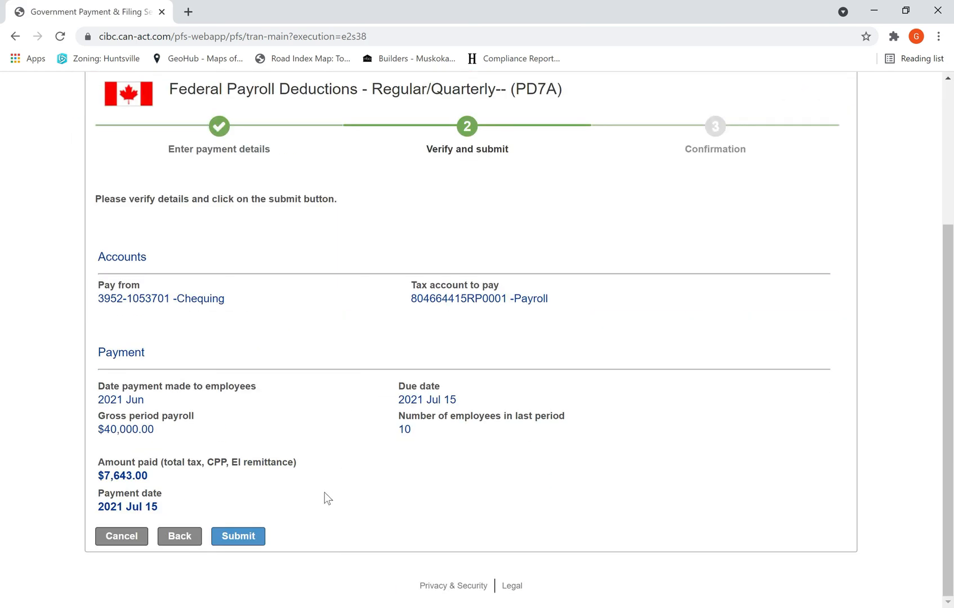
# Submit the $7,643.00 PD7A remittance and review confirmation number 2257270
pyautogui.click(237, 535)
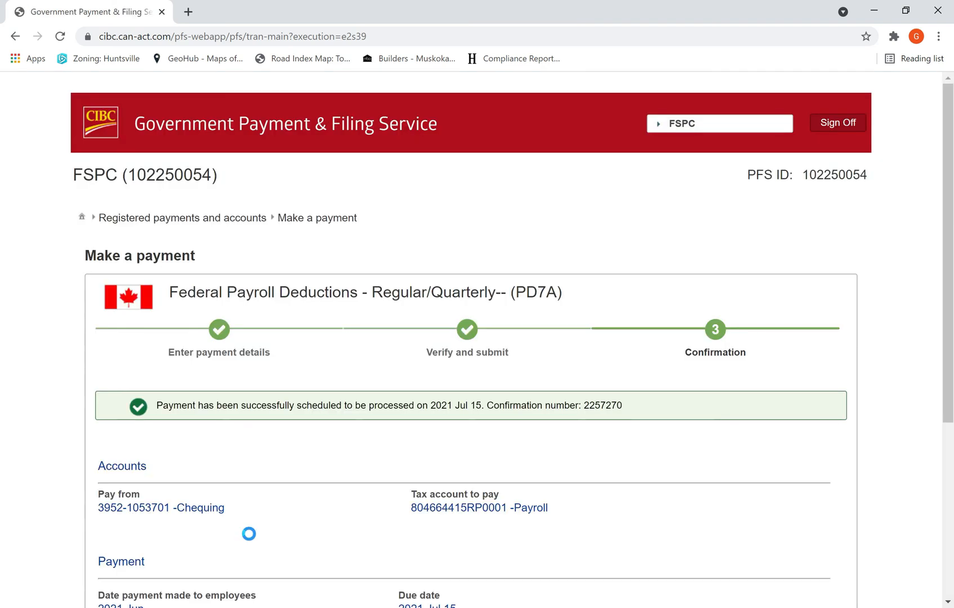
pyautogui.scroll(-3)
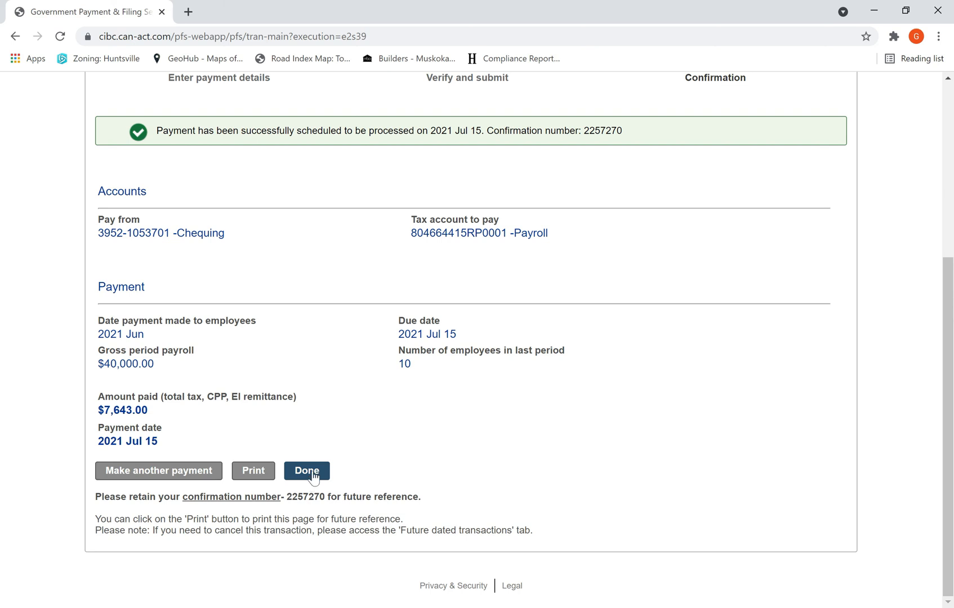
# Finish on the confirmation page to return to the registered payments list
pyautogui.click(306, 471)
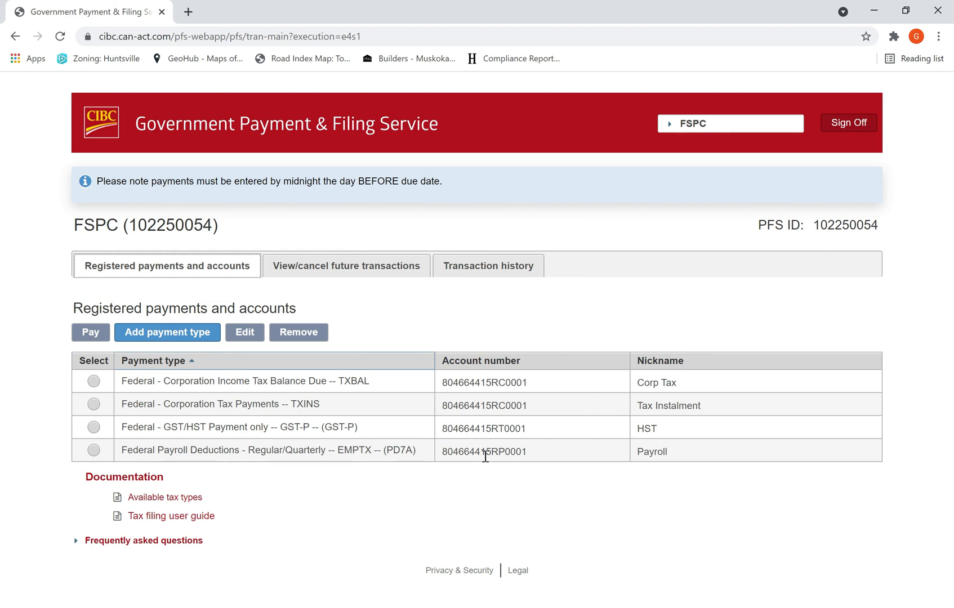
pyautogui.moveTo(499, 494)
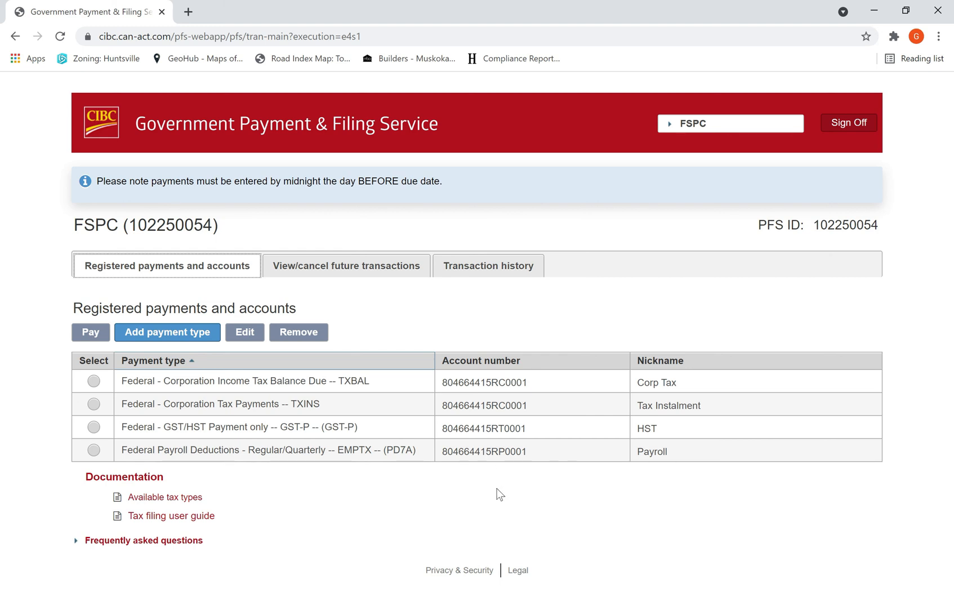
pyautogui.moveTo(805, 602)
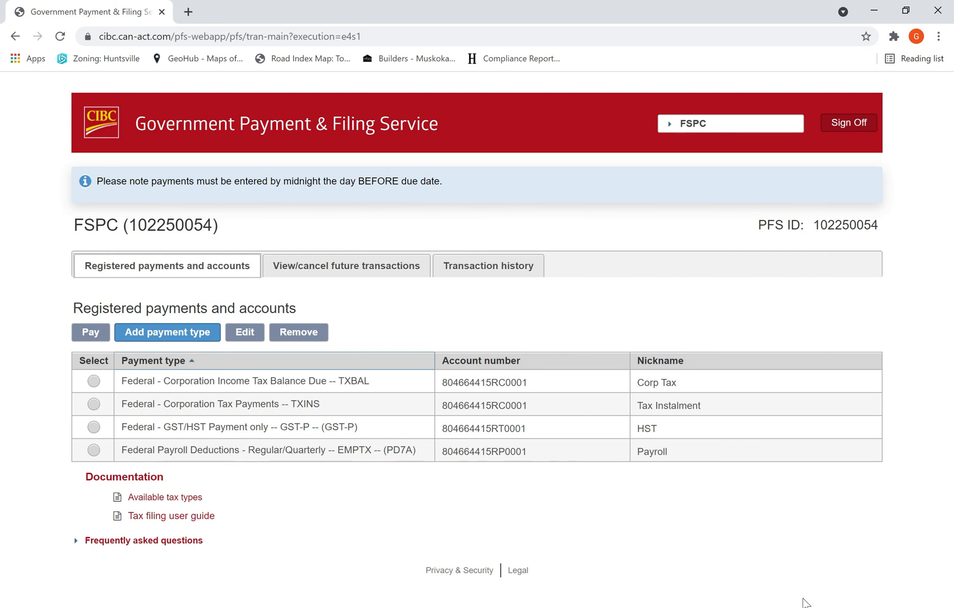